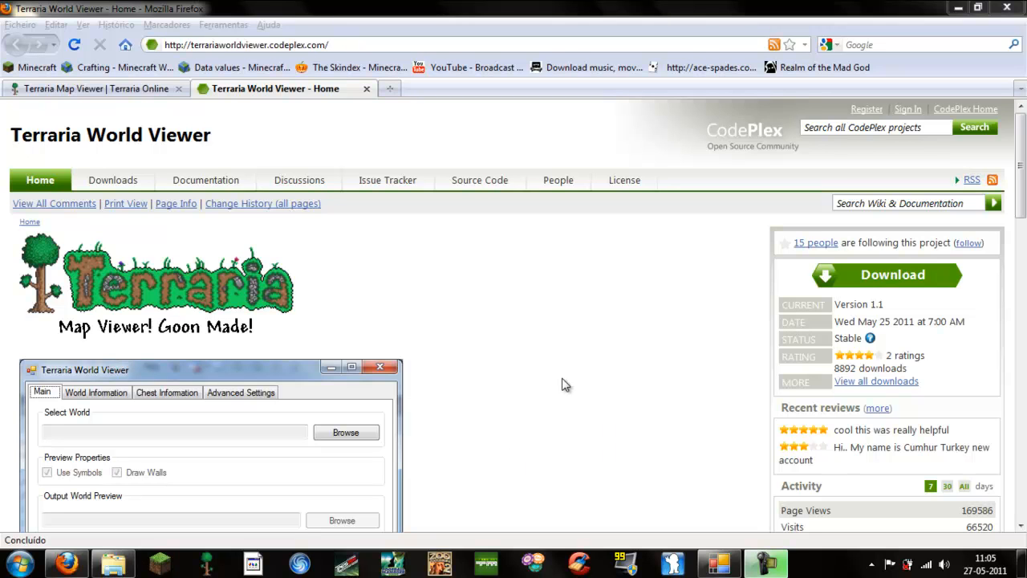
mouse_move(591, 363)
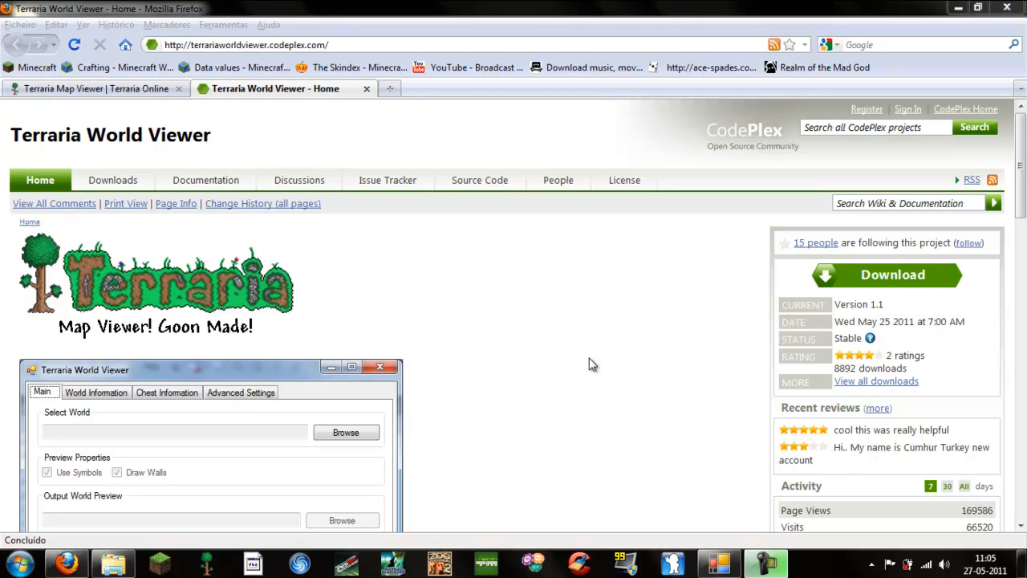
mouse_move(336, 320)
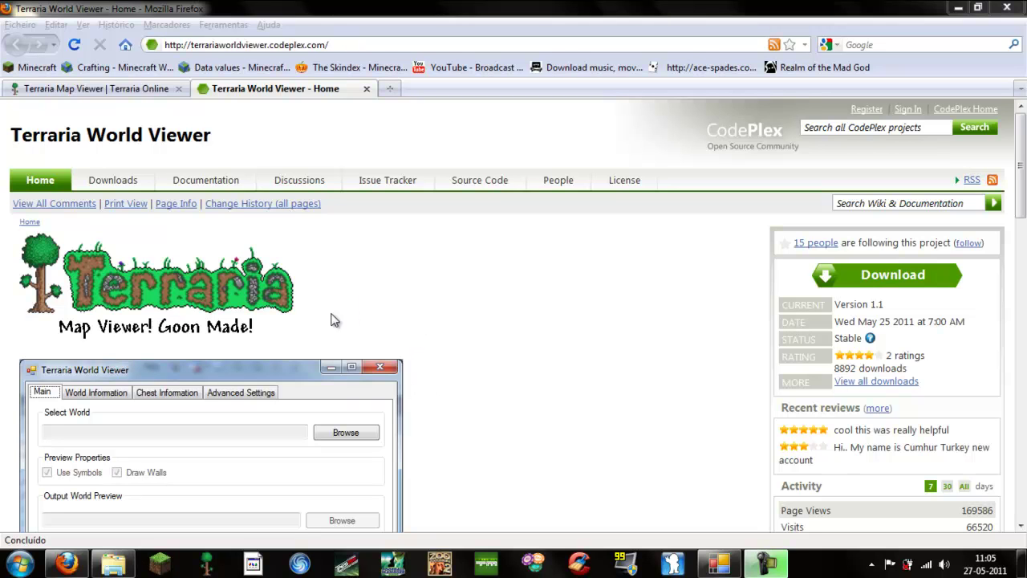
mouse_move(594, 331)
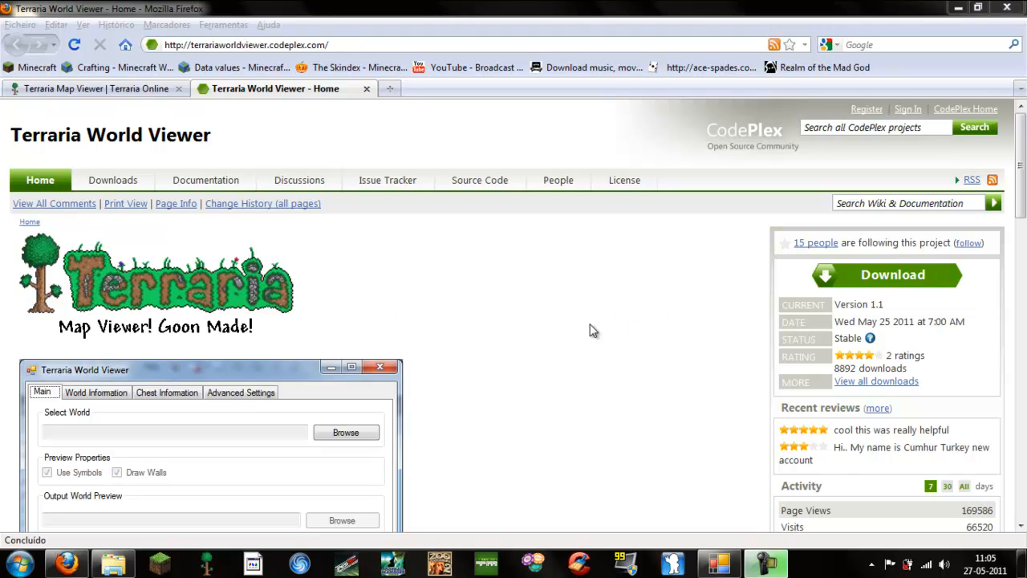
mouse_move(545, 331)
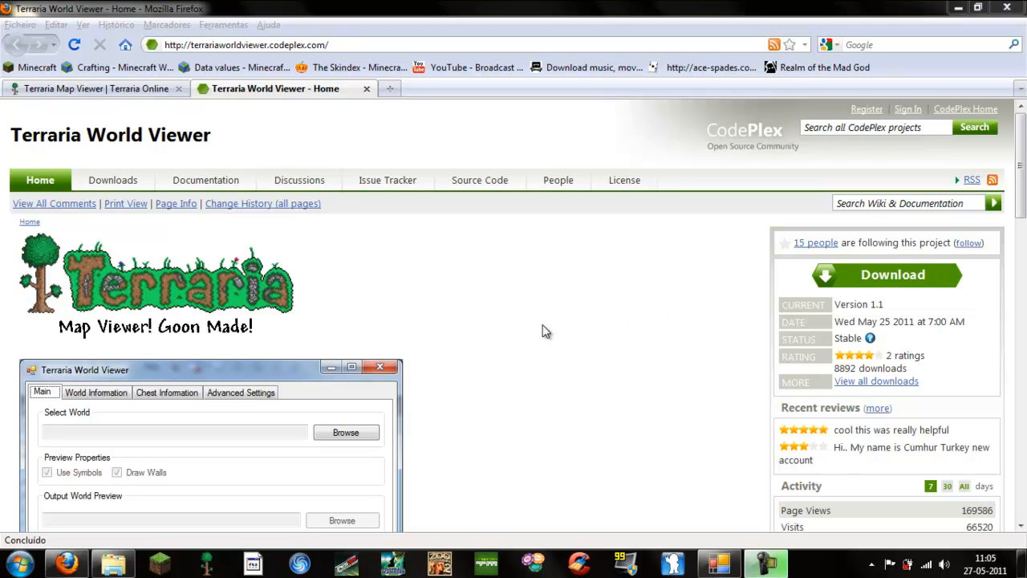
mouse_move(469, 383)
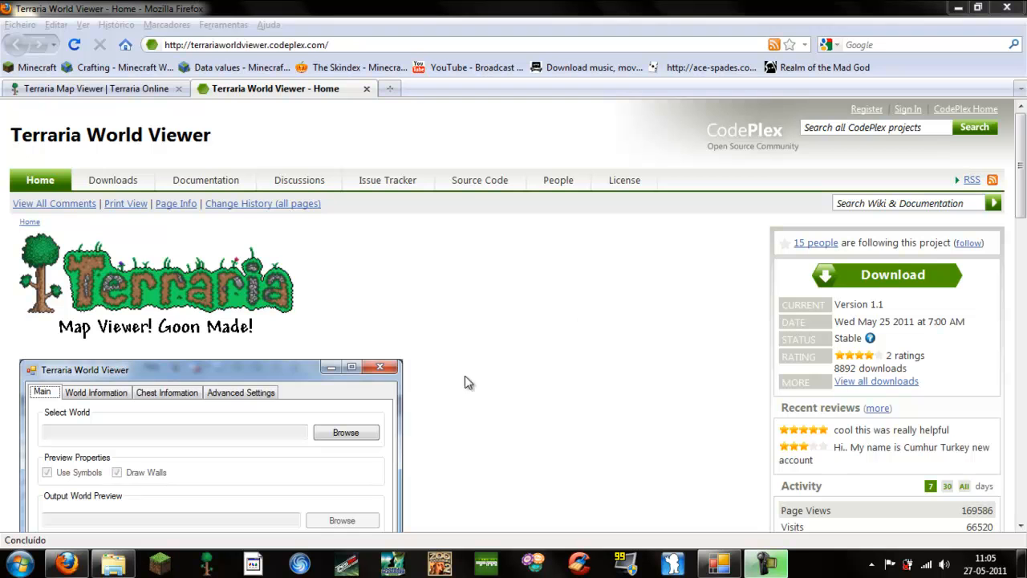
mouse_move(702, 340)
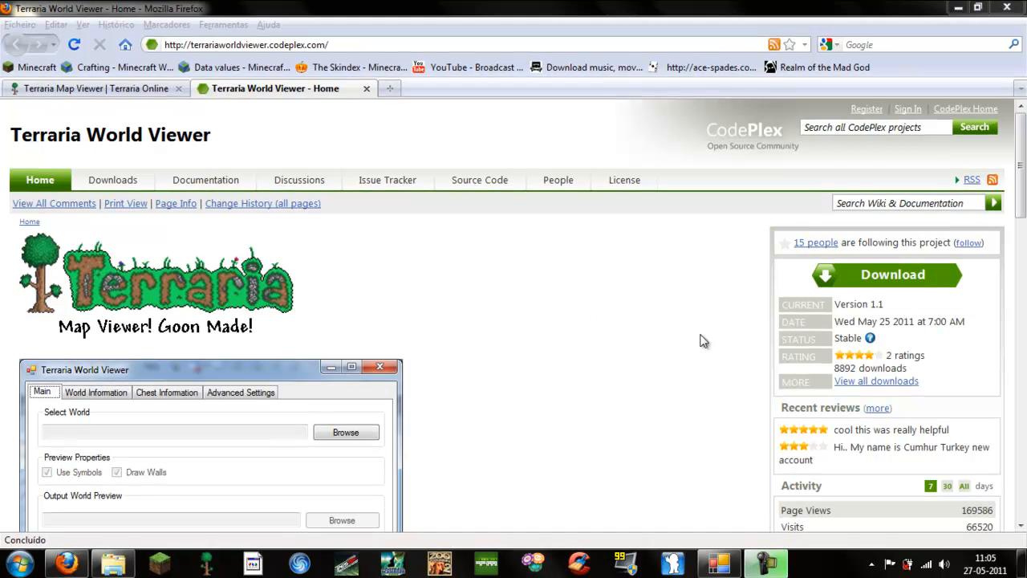
- Download WorldViewer.zip, agreeing to the license and saving the file via Gravar Ficheiro
click(886, 275)
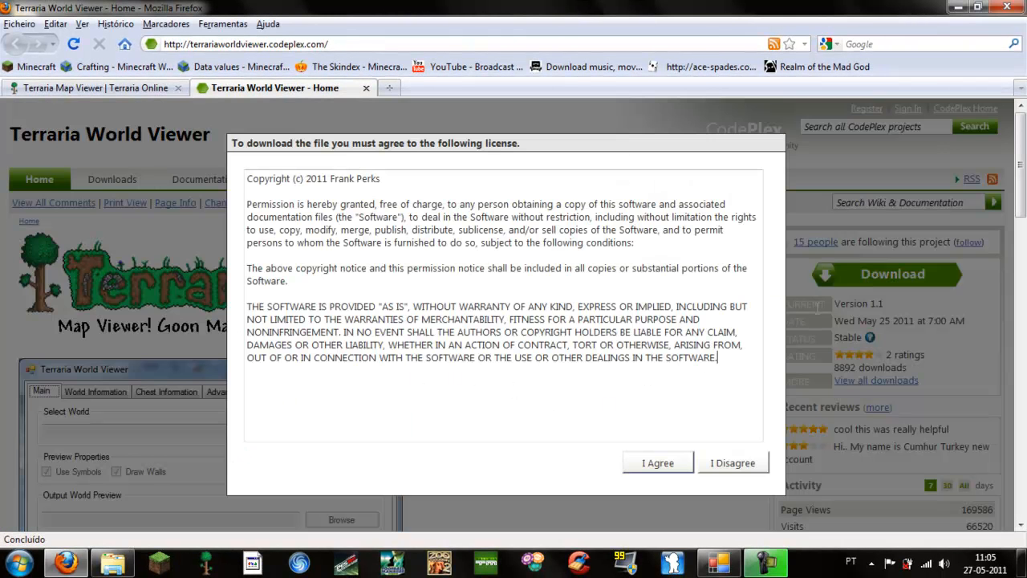
click(657, 463)
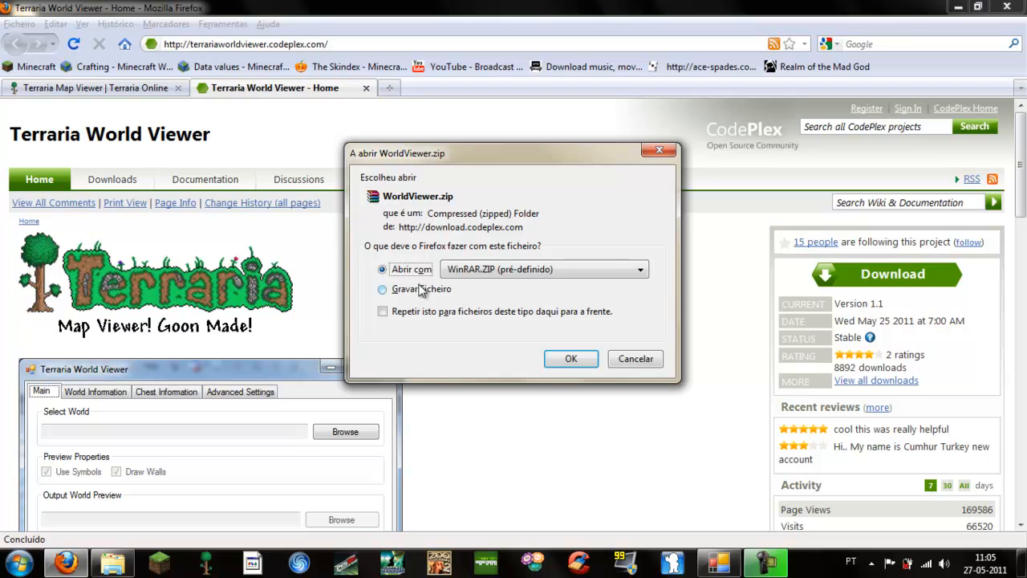
click(382, 288)
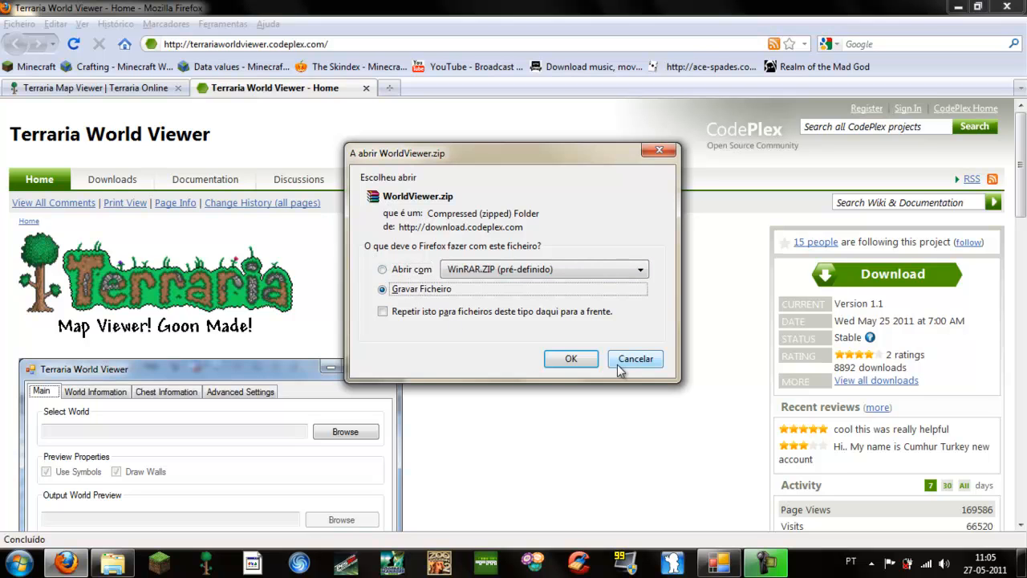
click(634, 359)
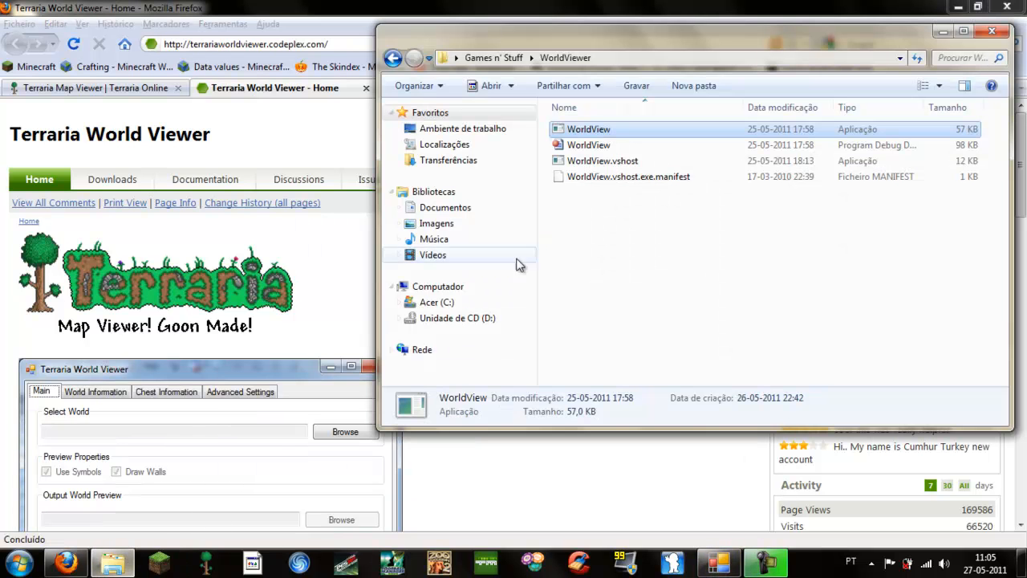
- Select all files in the WorldViewer folder and run the WorldView application
key(ctrl+a)
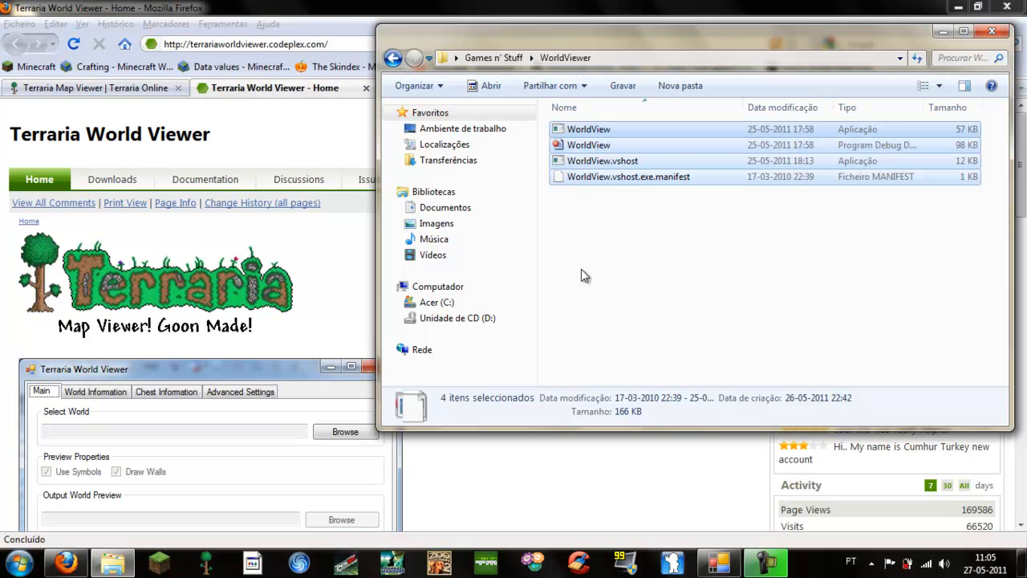
click(588, 129)
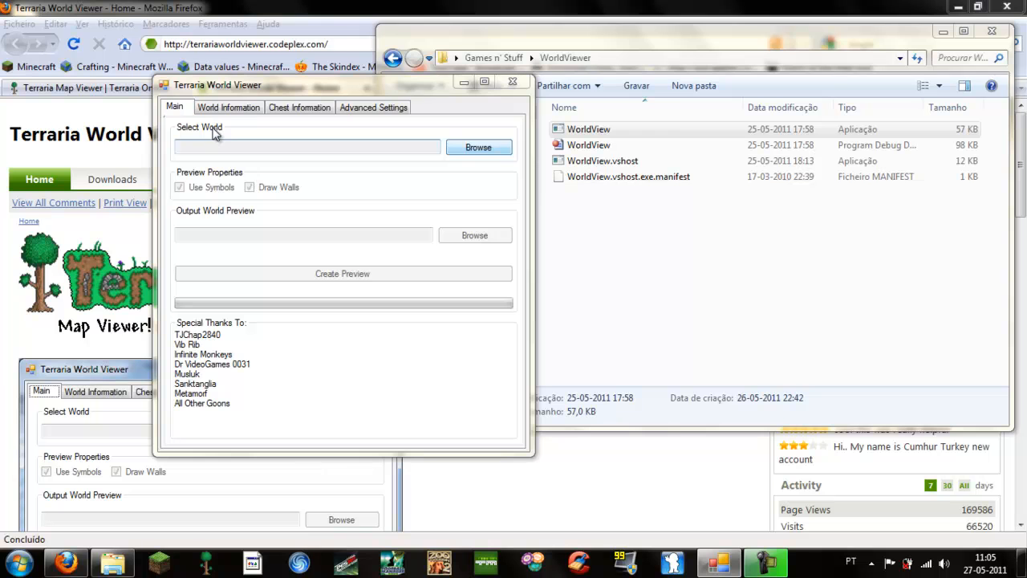
- Browse to the Terraria Worlds folder and choose world1.wld as the world file
click(477, 147)
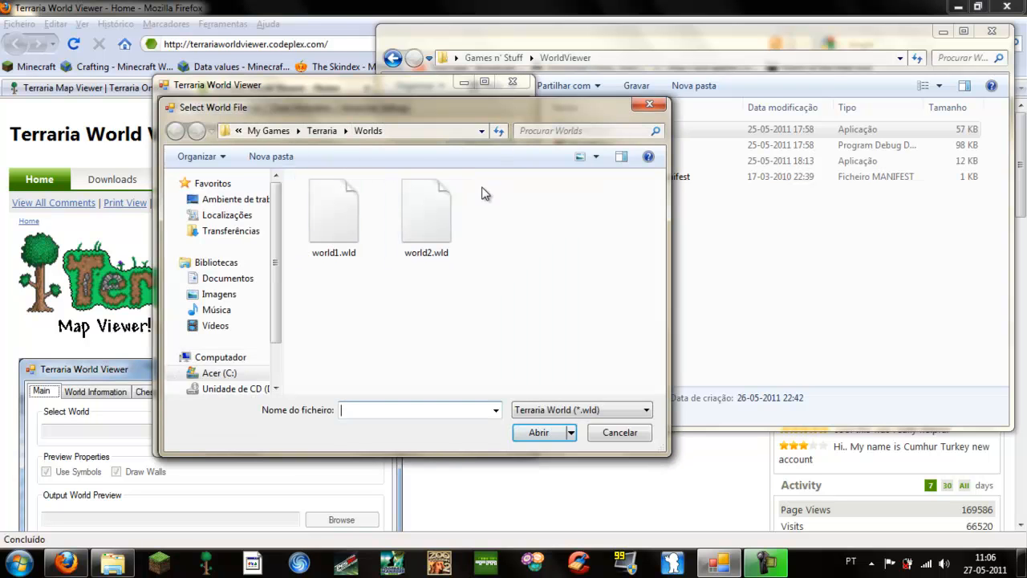
mouse_move(373, 254)
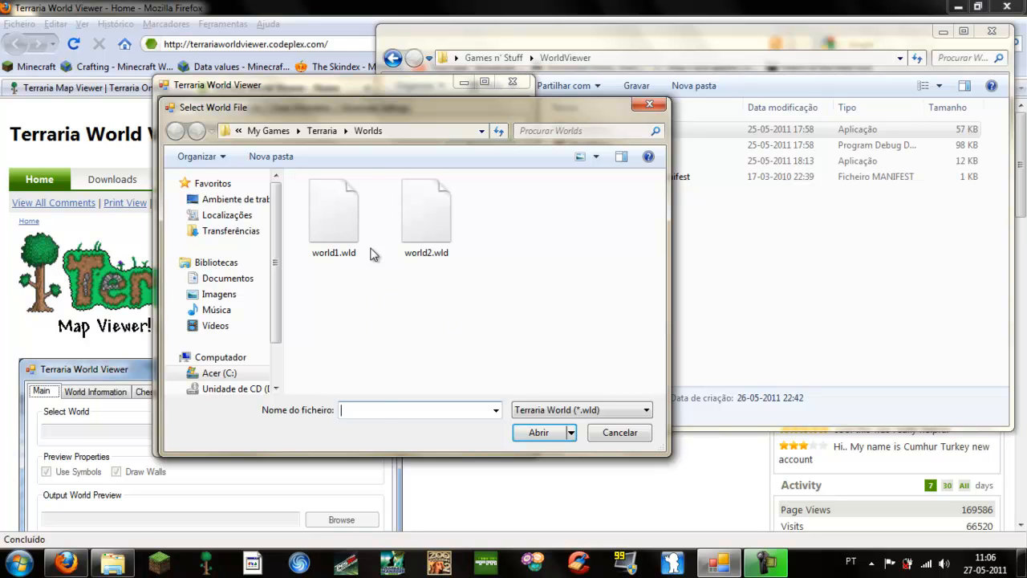
click(619, 432)
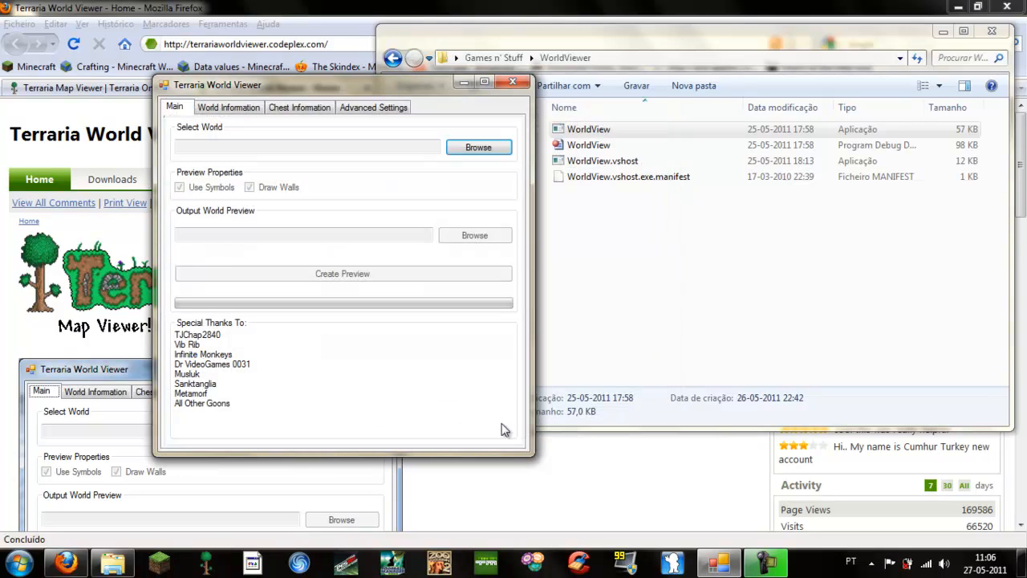
- Inspect IsBoss3Dead, Name, IsMeteorSpawned and RockLayer in World Information, then view the empty Chest Information
click(229, 107)
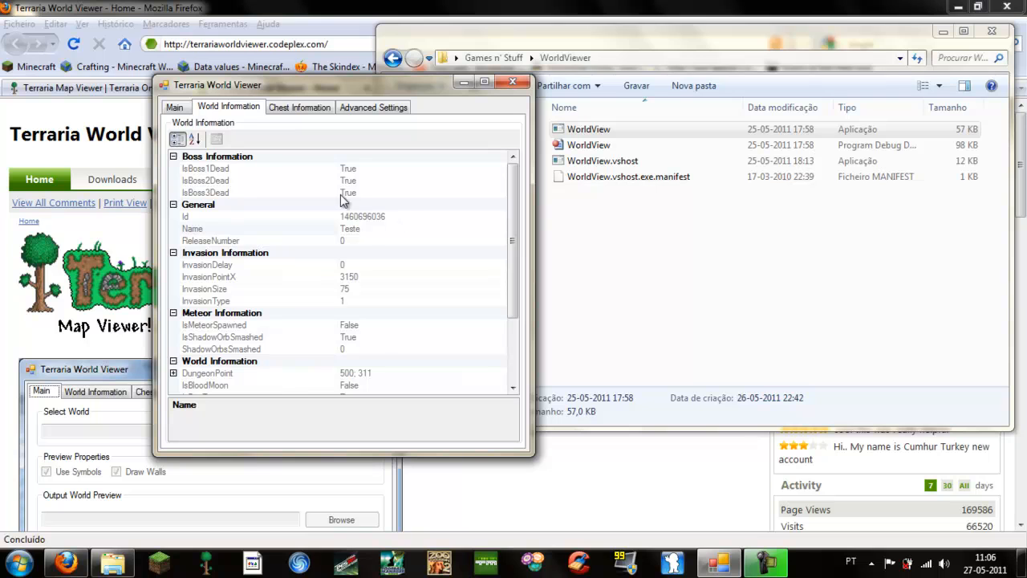
mouse_move(250, 114)
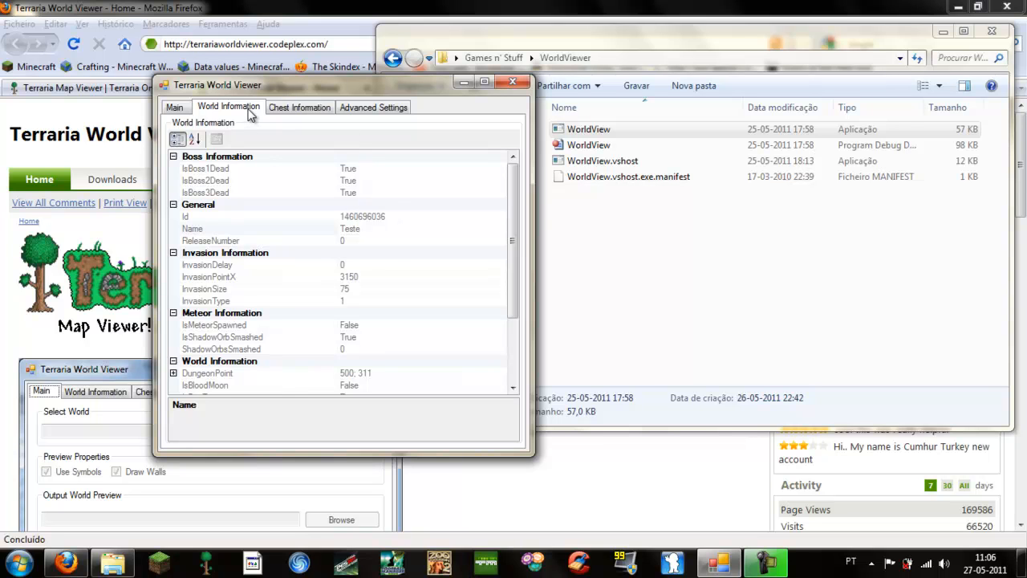
mouse_move(235, 179)
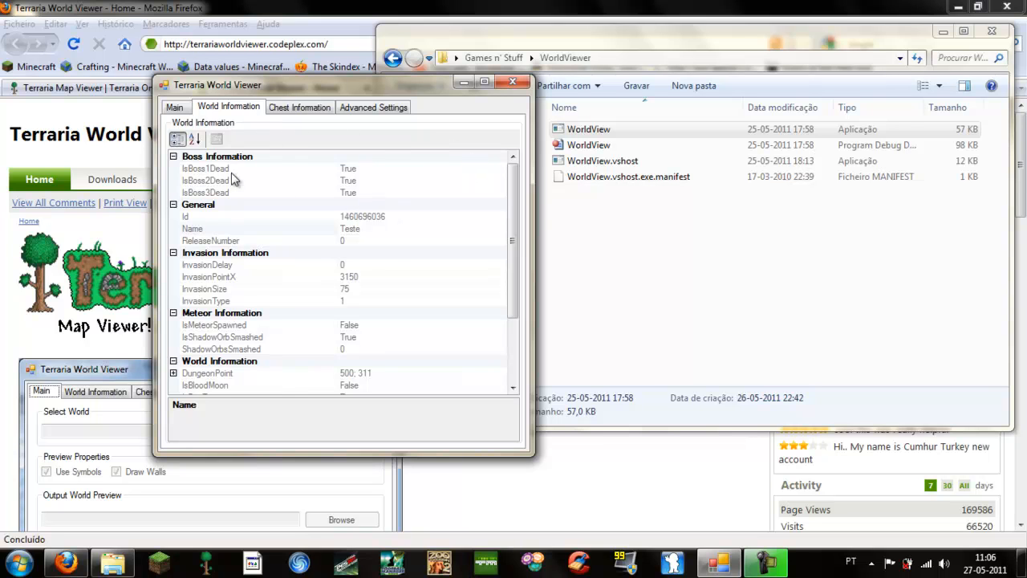
click(206, 192)
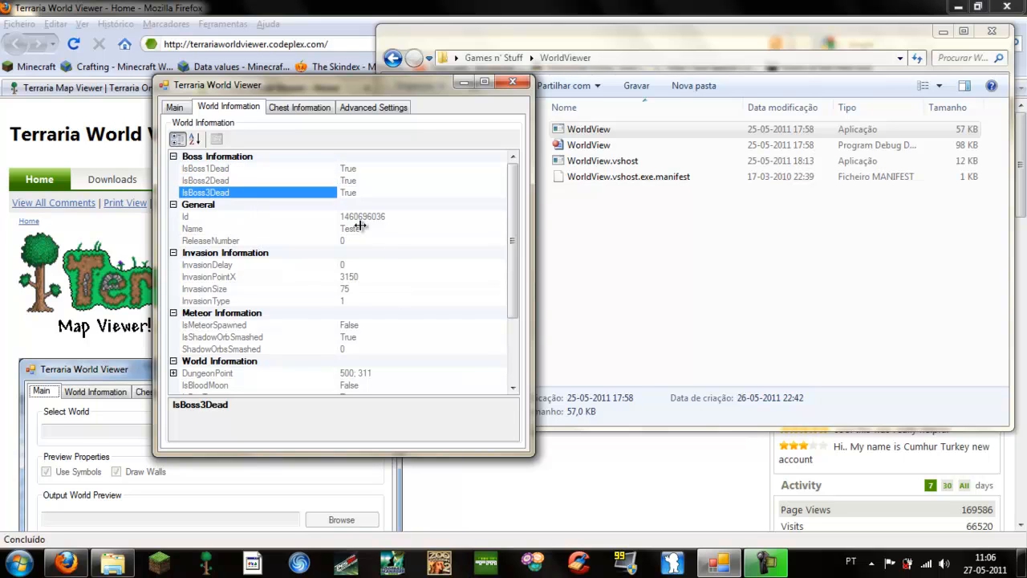
click(256, 228)
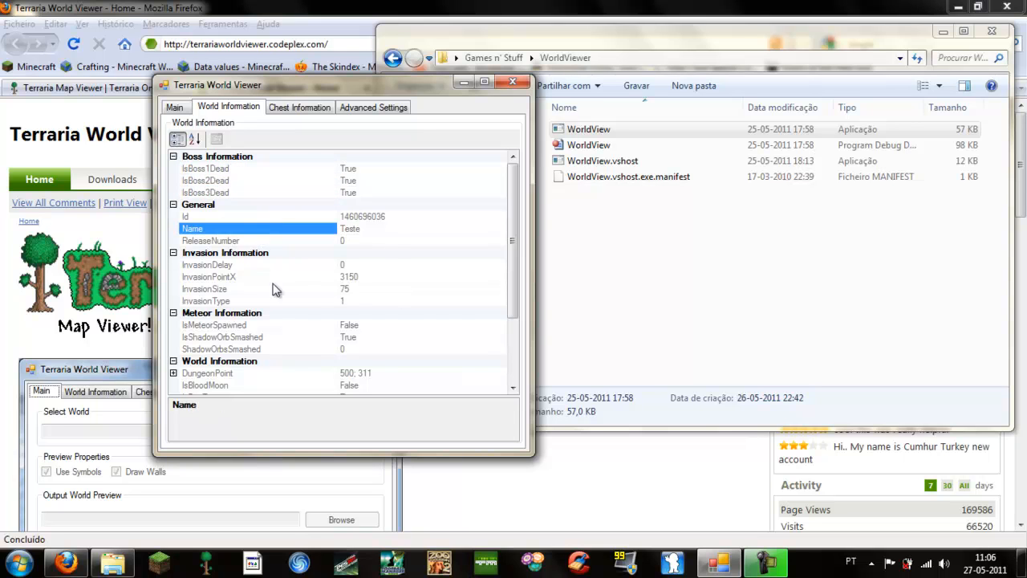
mouse_move(210, 262)
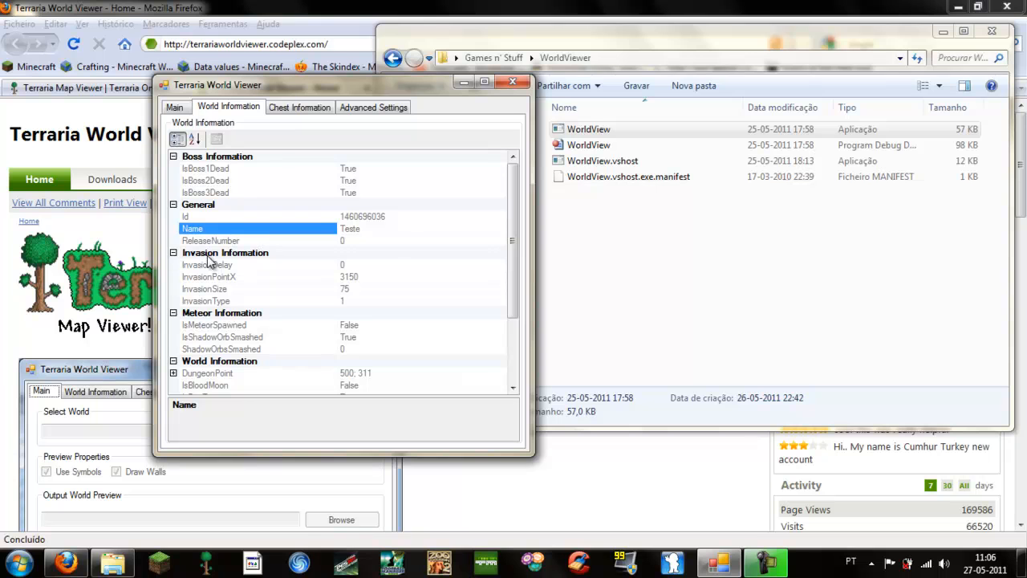
click(207, 264)
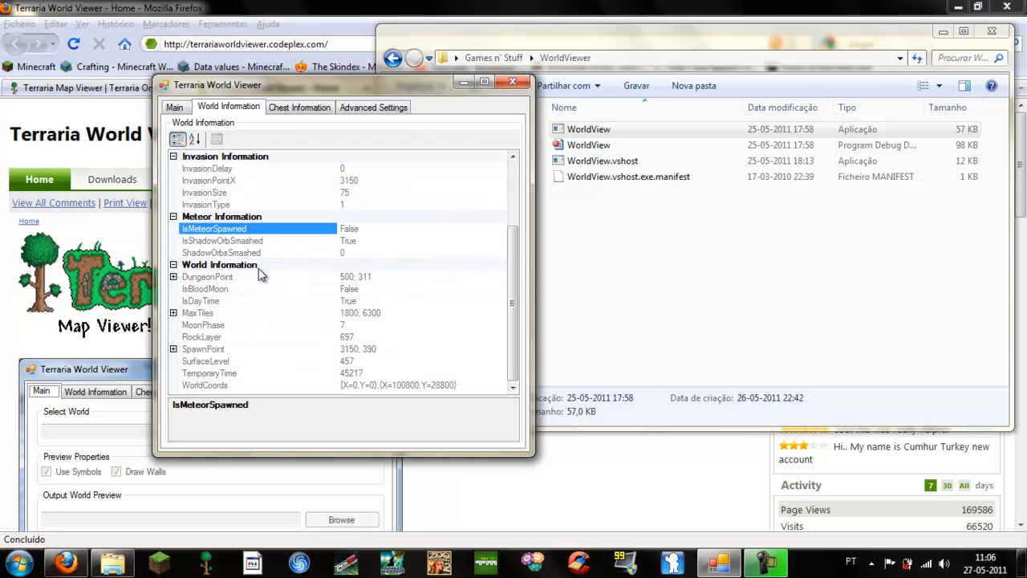
click(200, 336)
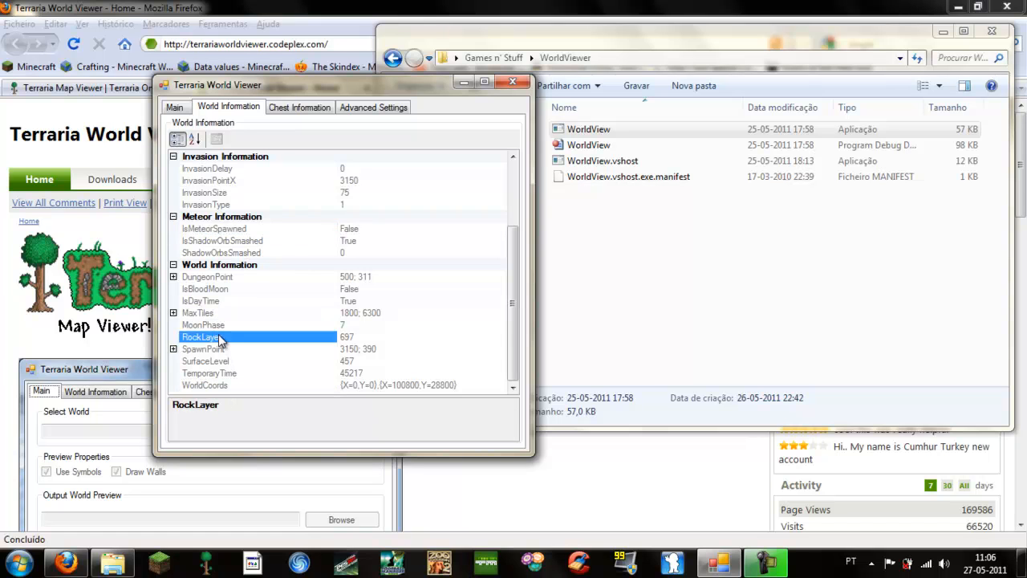
click(299, 106)
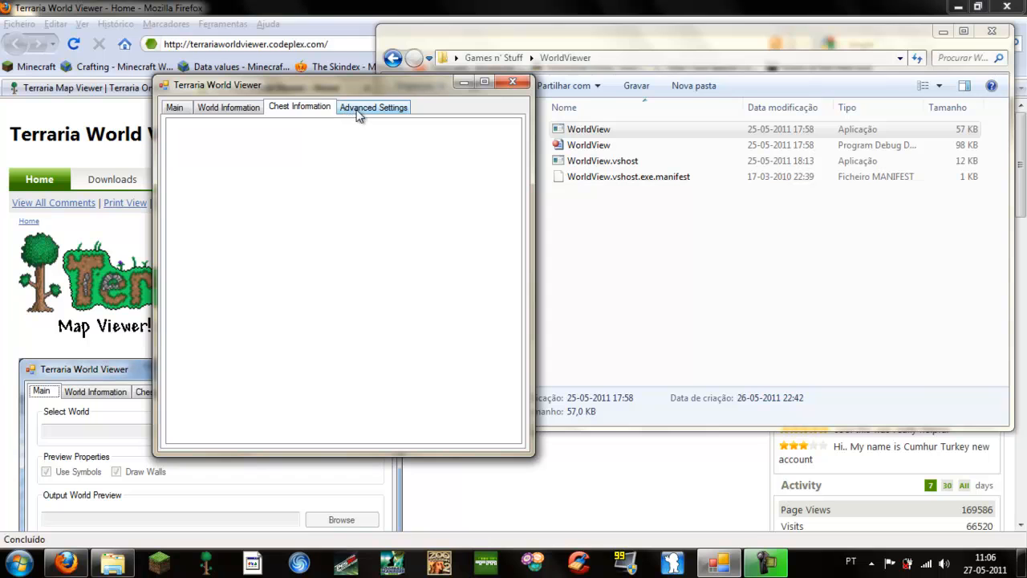
- In Advanced Settings keep all map symbols on and tick Use Chest Filter
click(373, 106)
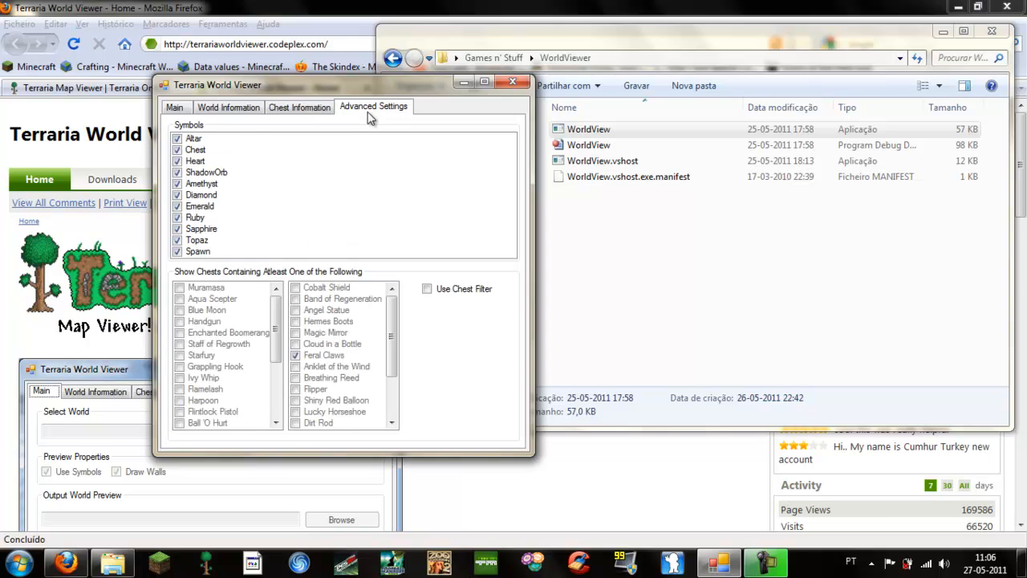
click(299, 106)
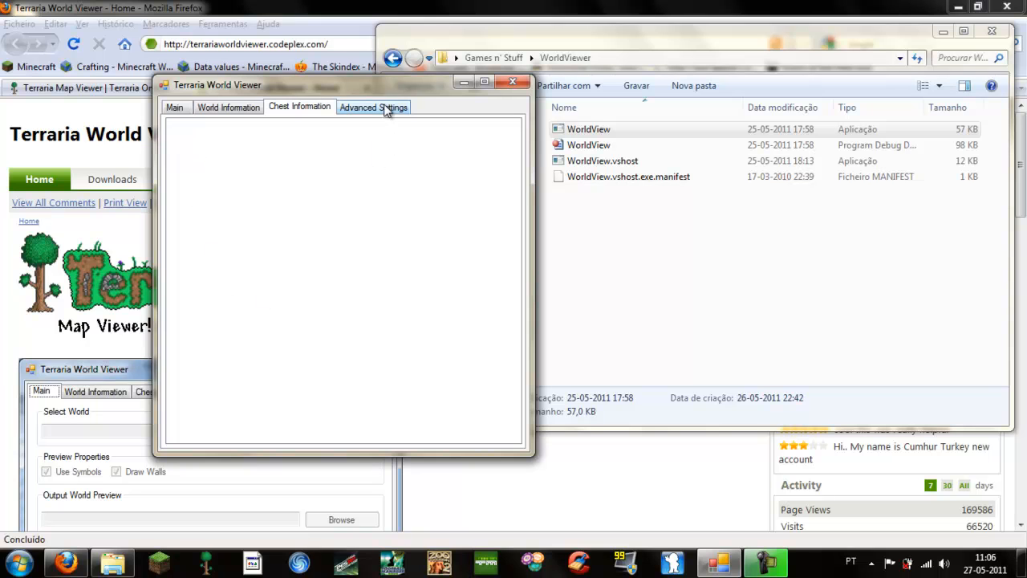
click(373, 106)
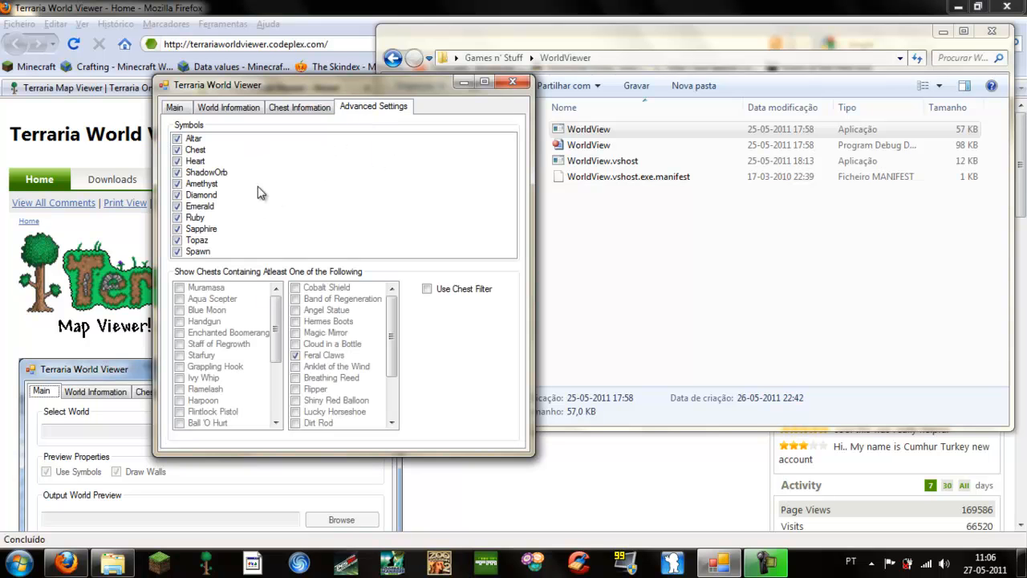
mouse_move(269, 183)
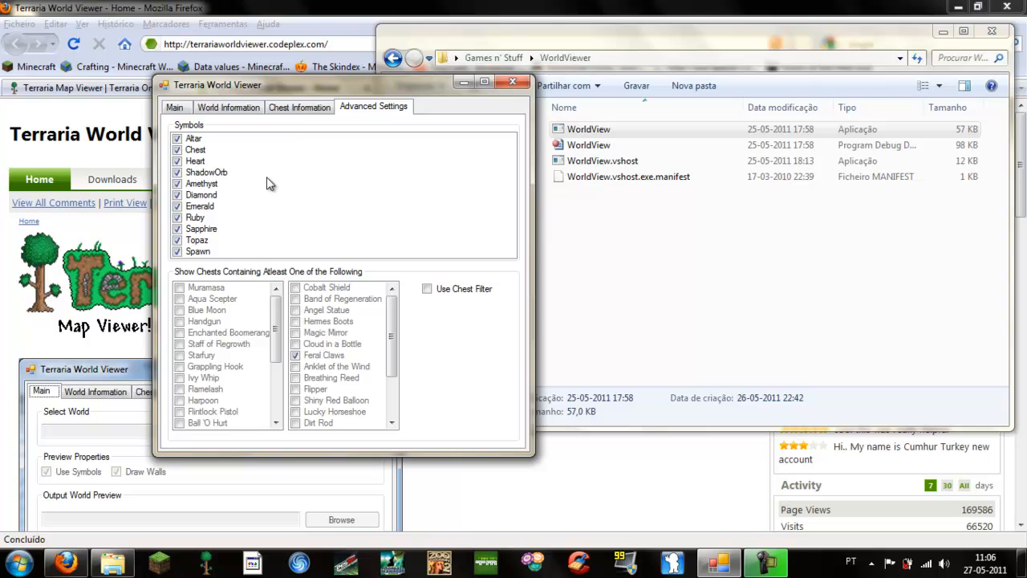
mouse_move(408, 119)
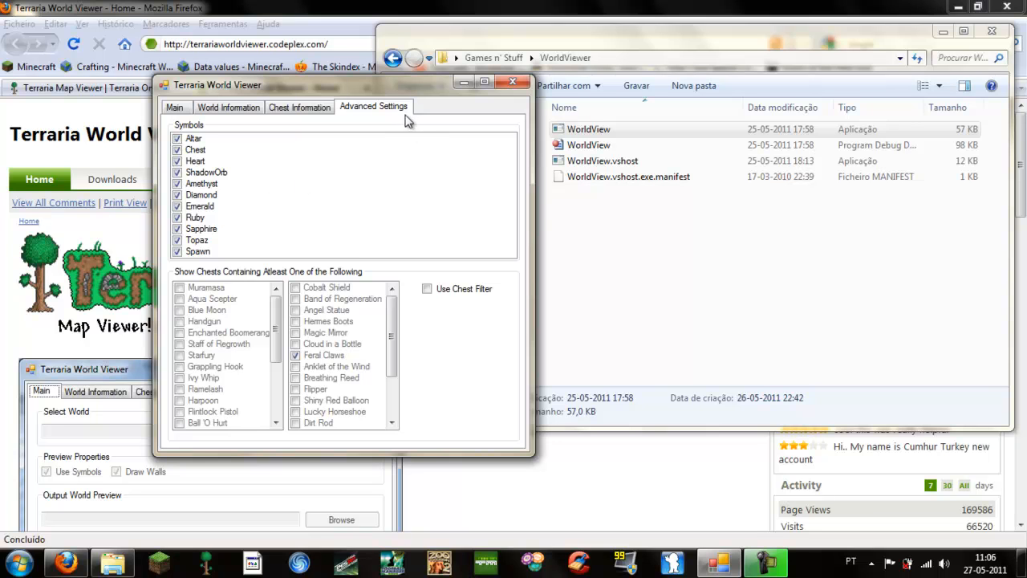
mouse_move(193, 128)
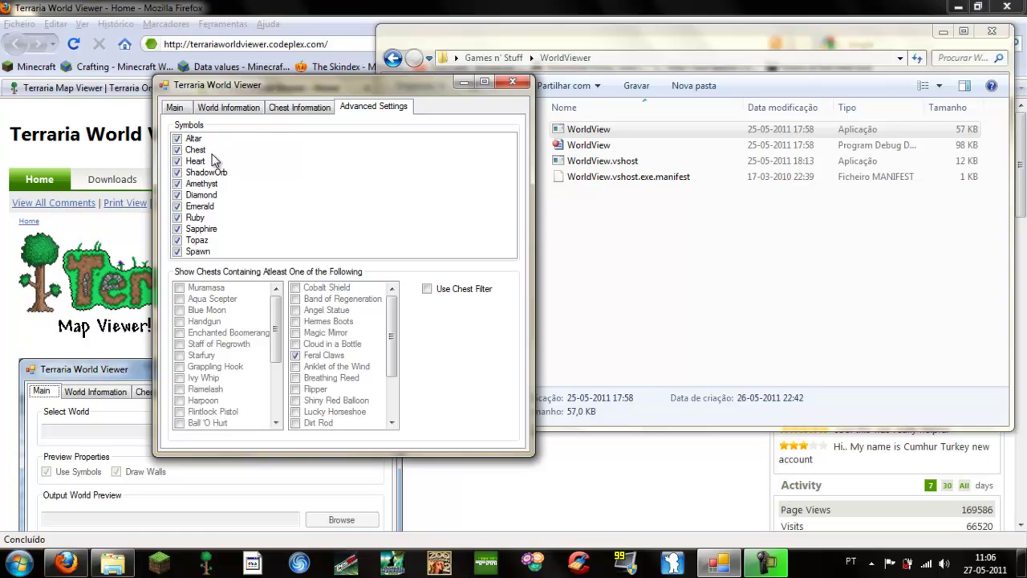
mouse_move(212, 138)
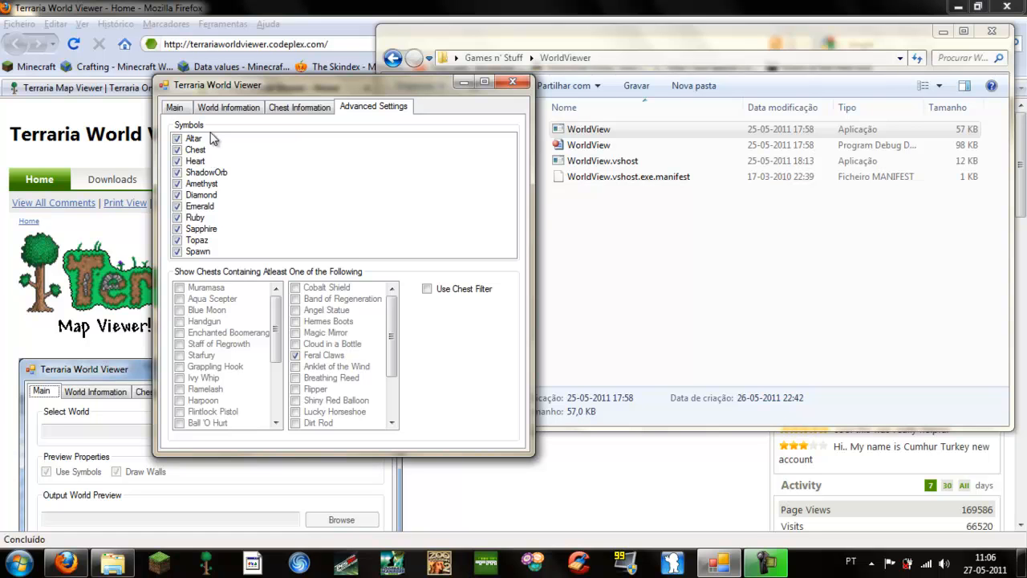
mouse_move(205, 149)
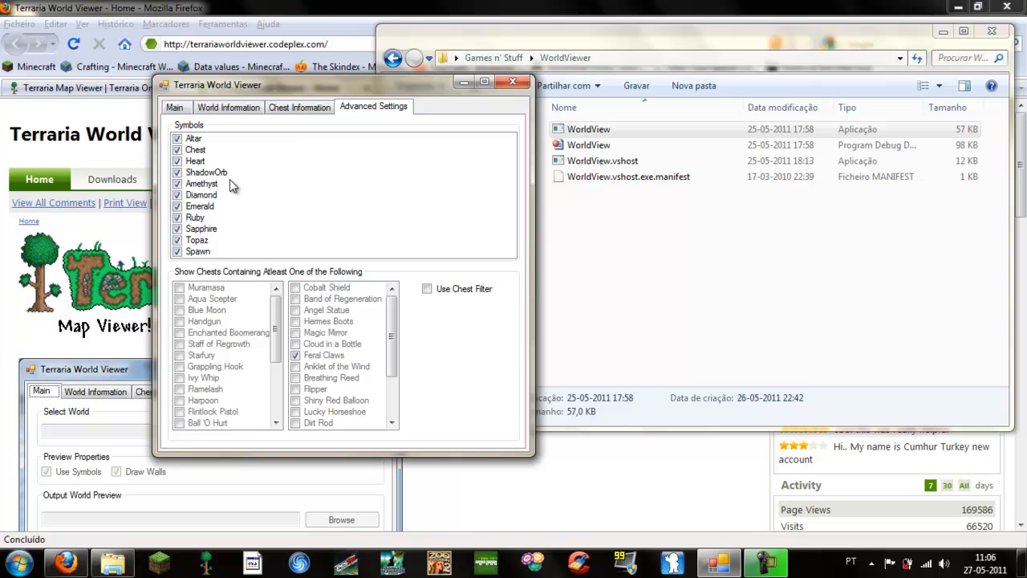
mouse_move(233, 217)
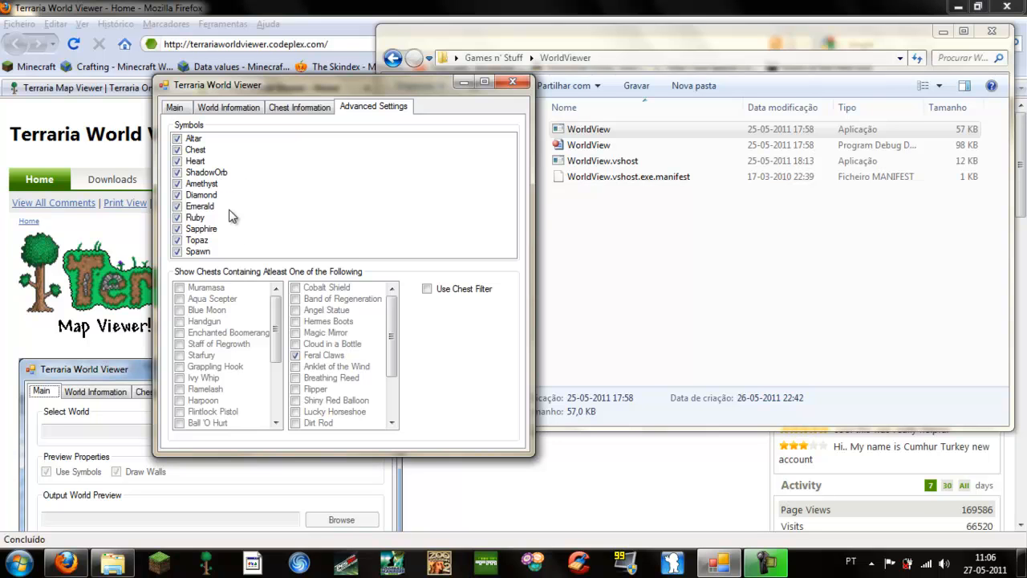
mouse_move(234, 267)
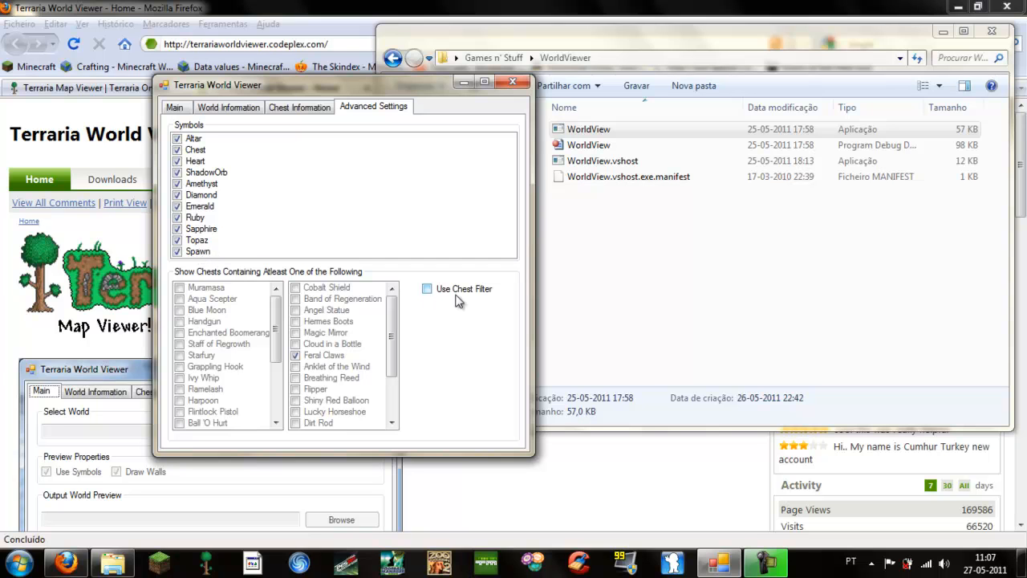
click(426, 288)
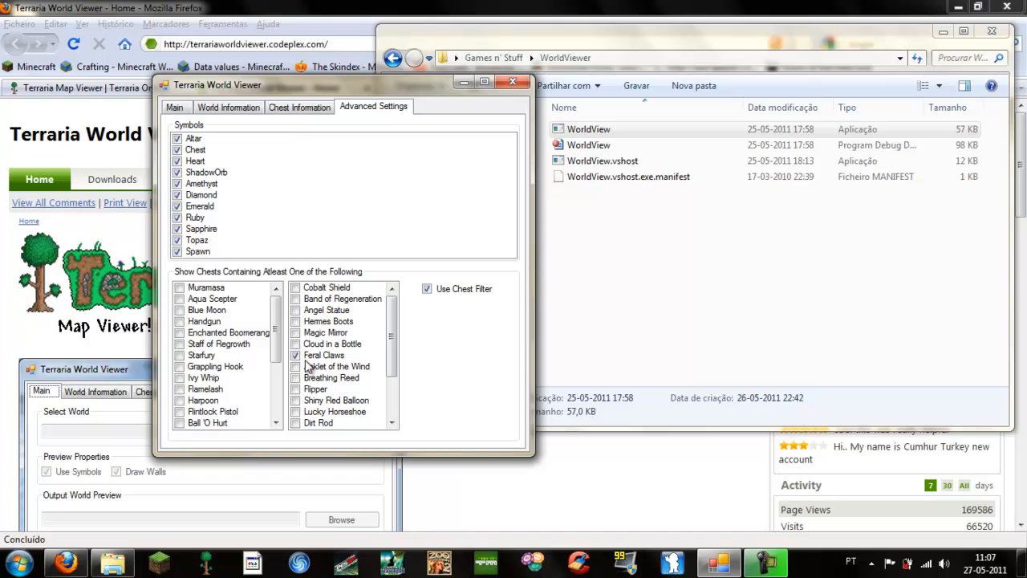
mouse_move(360, 318)
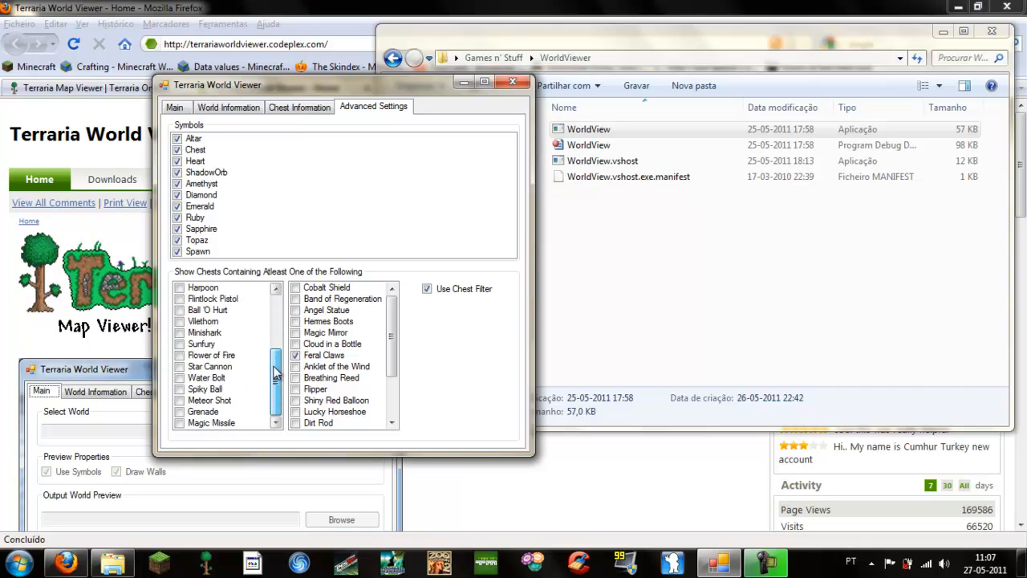
- Look through the chest filter item list, leave the filter enabled, and return to the Main page
scroll(up, 3)
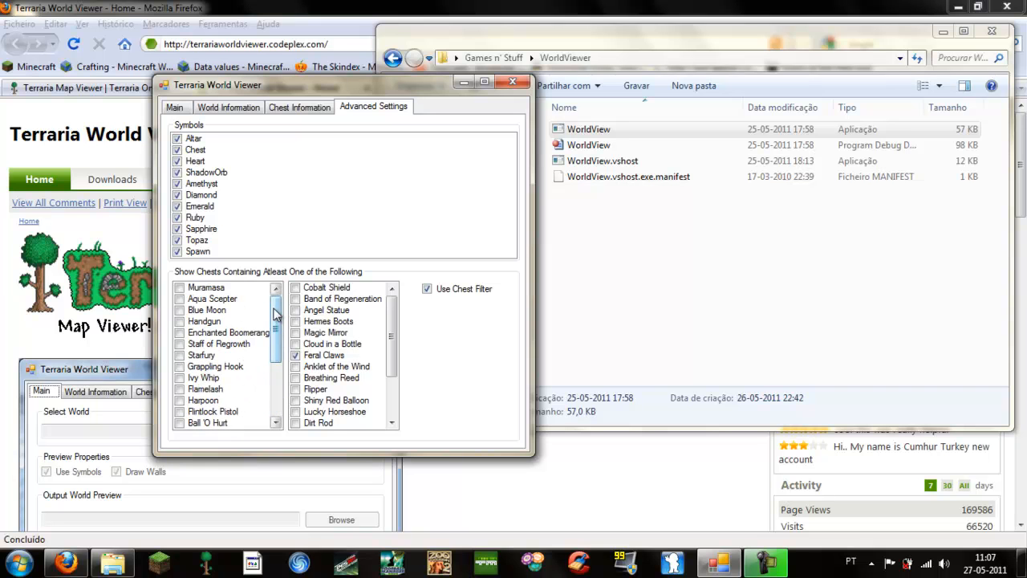
scroll(down, 3)
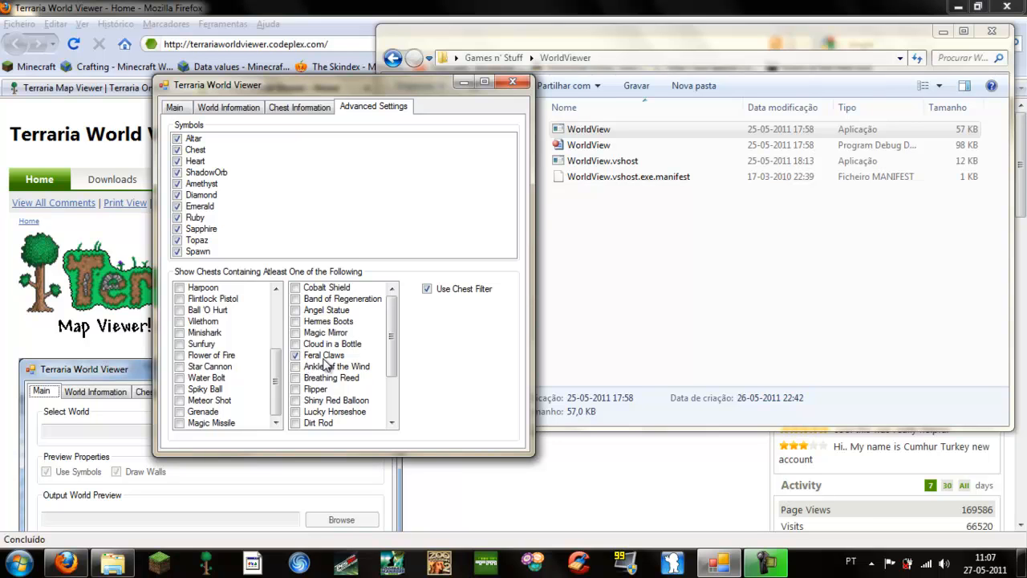
click(426, 288)
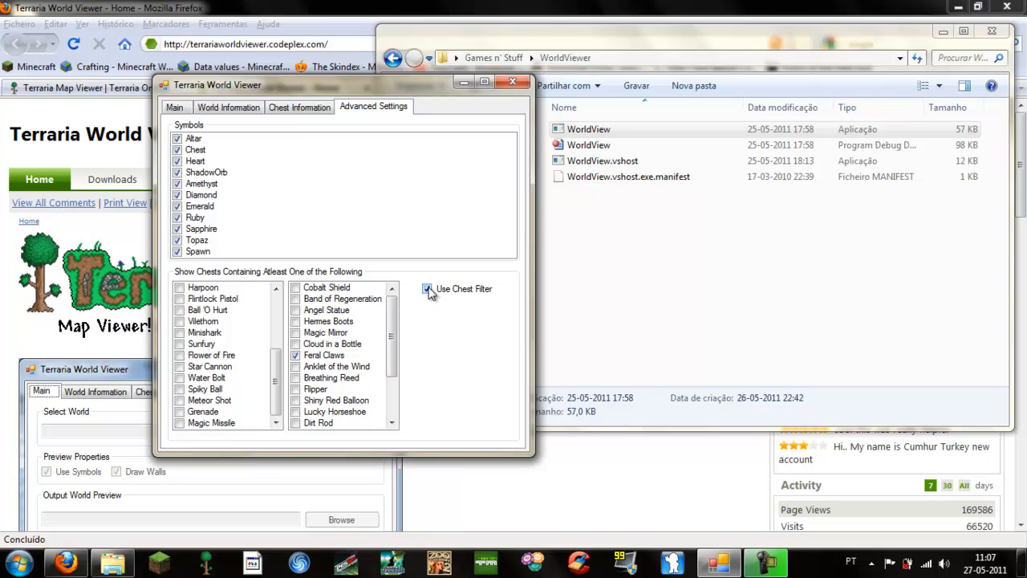
click(426, 288)
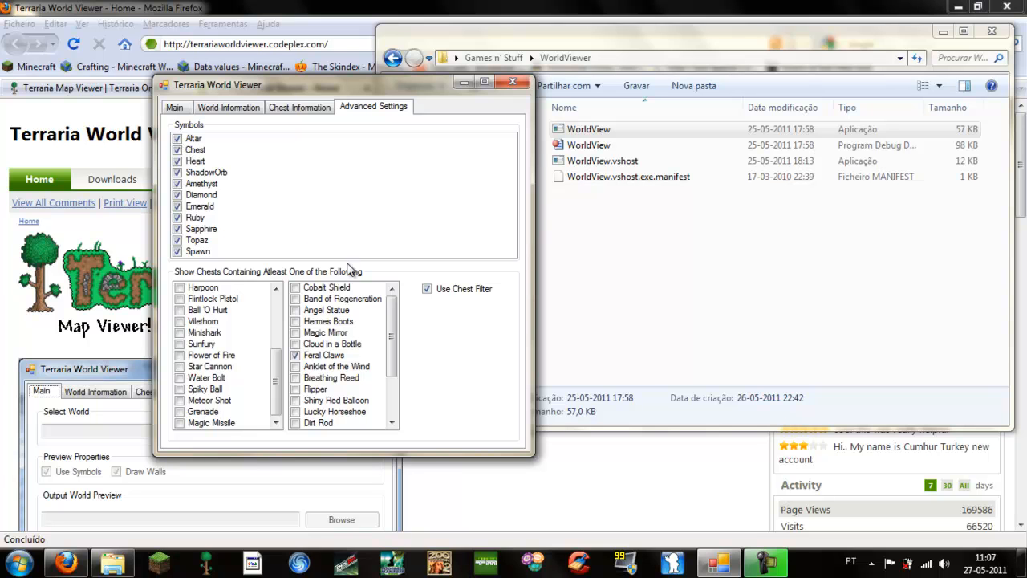
mouse_move(125, 203)
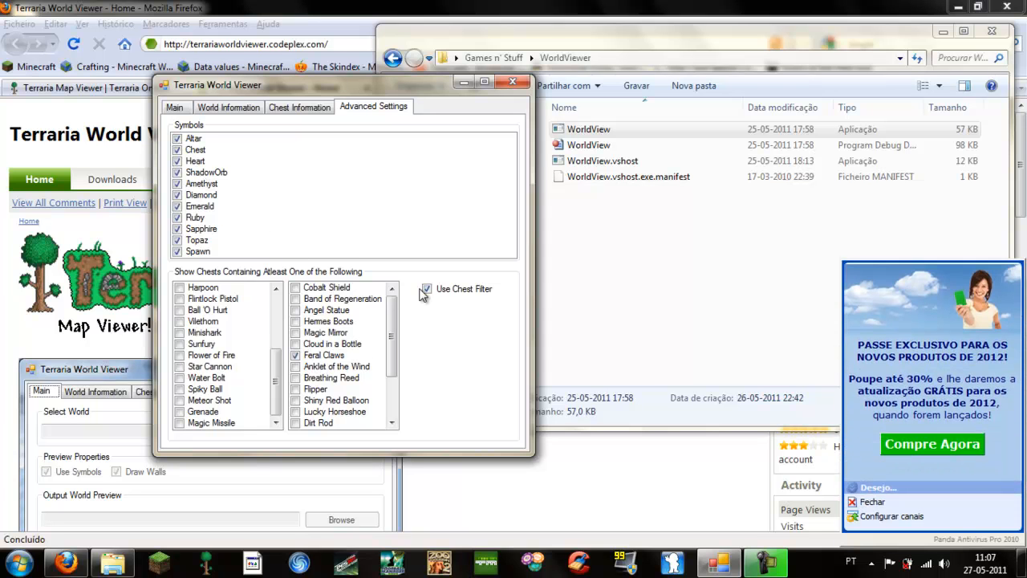
click(175, 107)
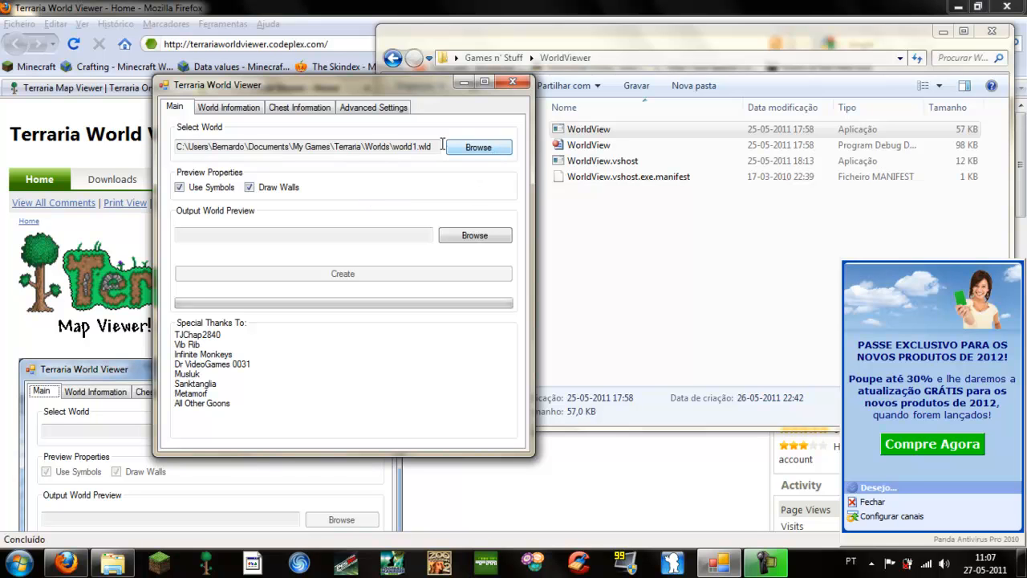
mouse_move(475, 235)
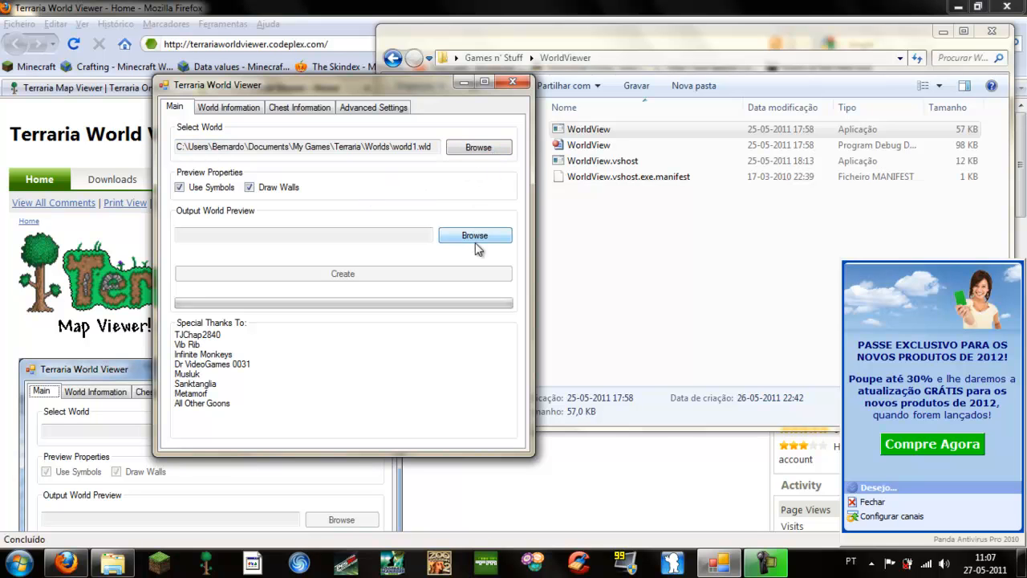
- Set the Desktop as the output location and create the world1.png map image
click(474, 235)
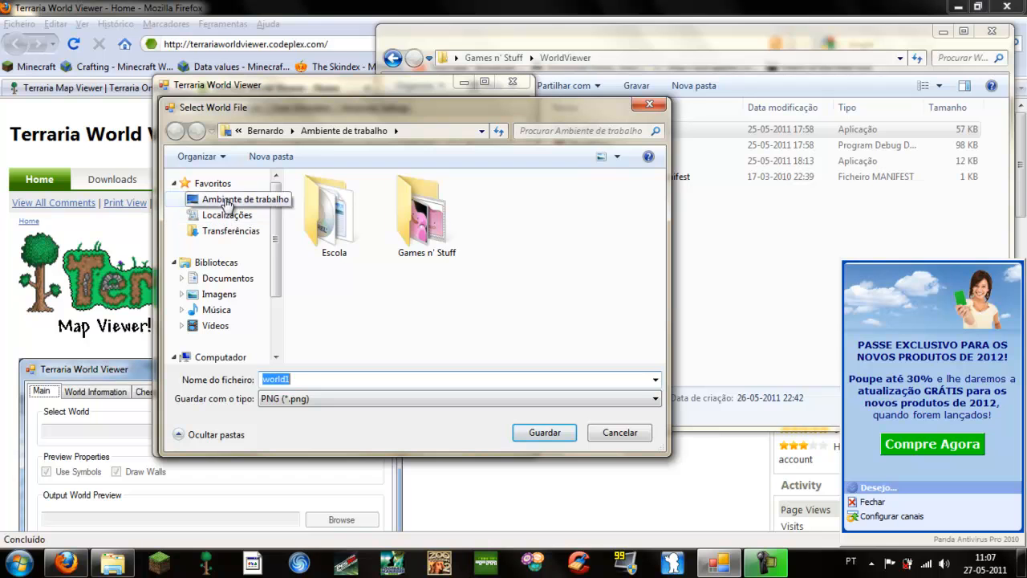
click(236, 198)
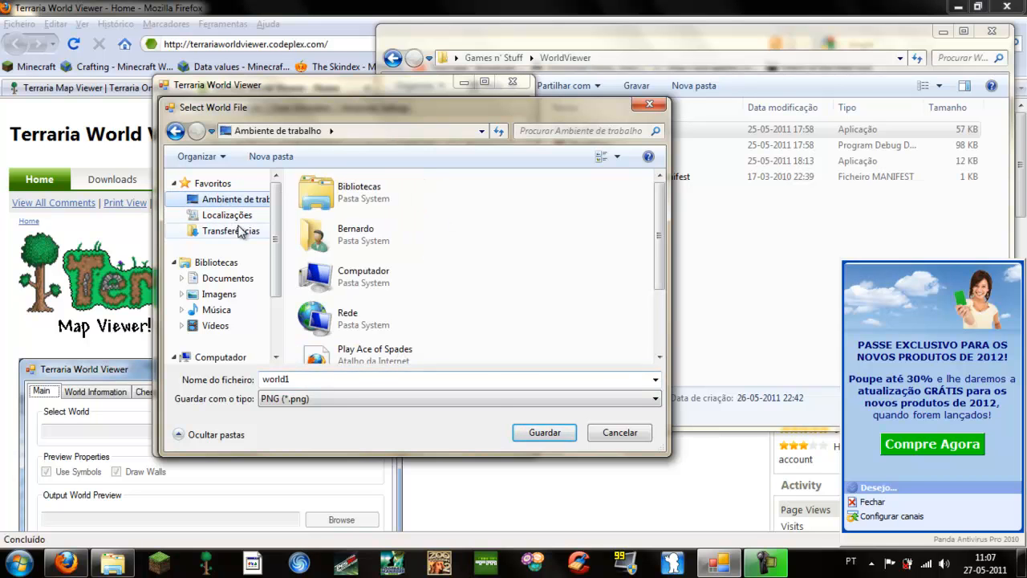
click(544, 433)
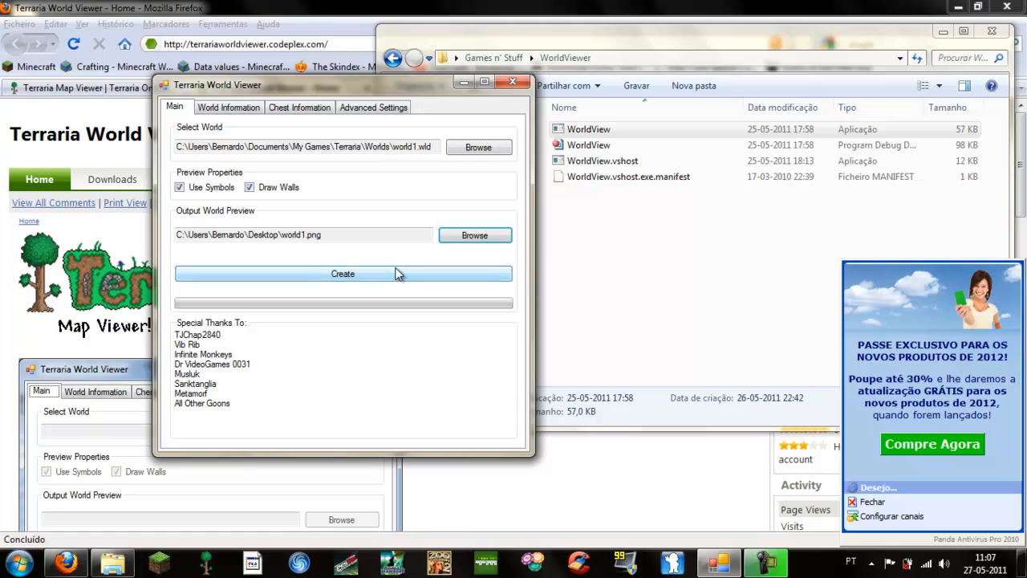
click(343, 273)
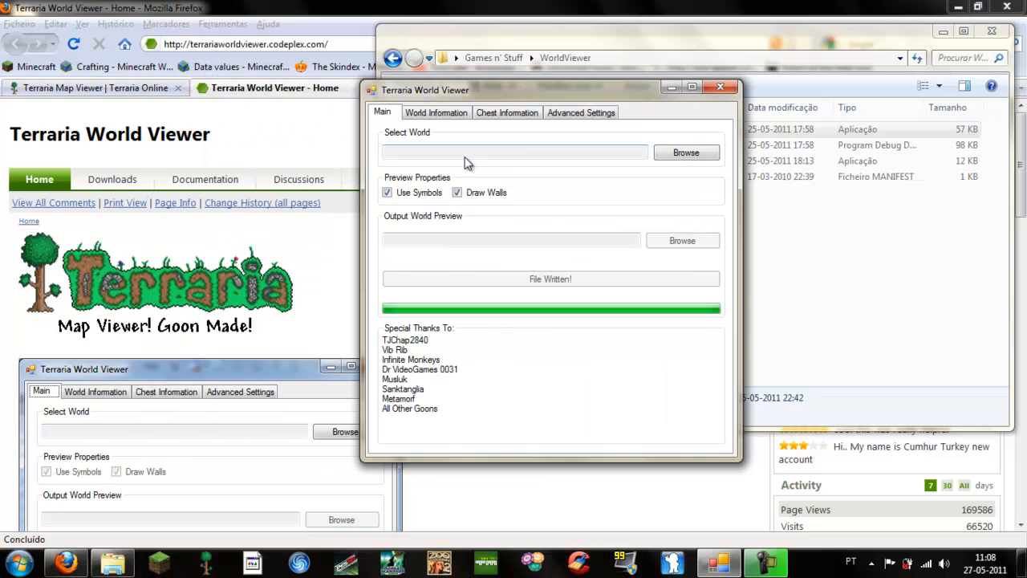
mouse_move(529, 292)
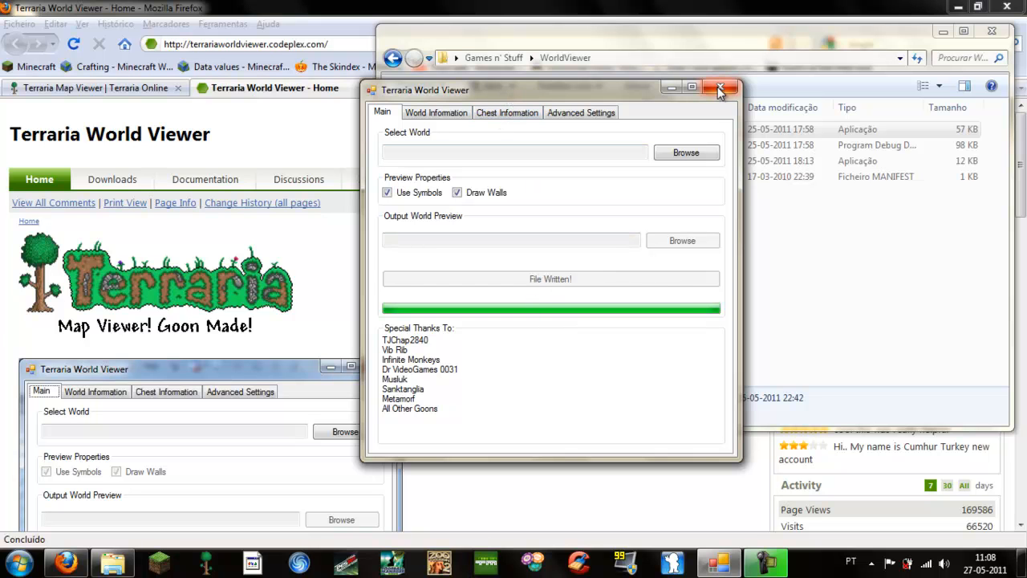
- Close Terraria World Viewer and open world1.png from the desktop
click(719, 87)
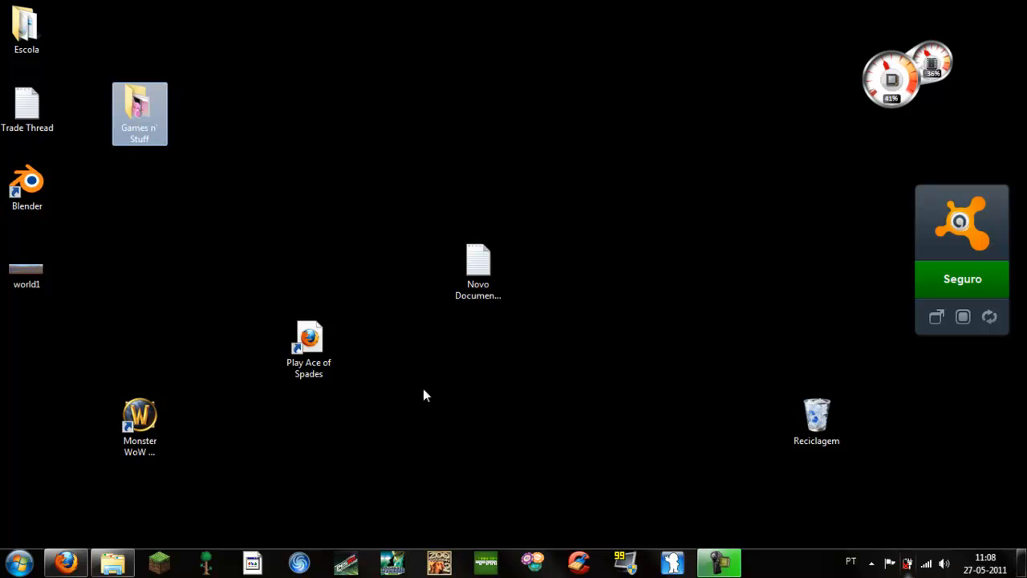
click(26, 265)
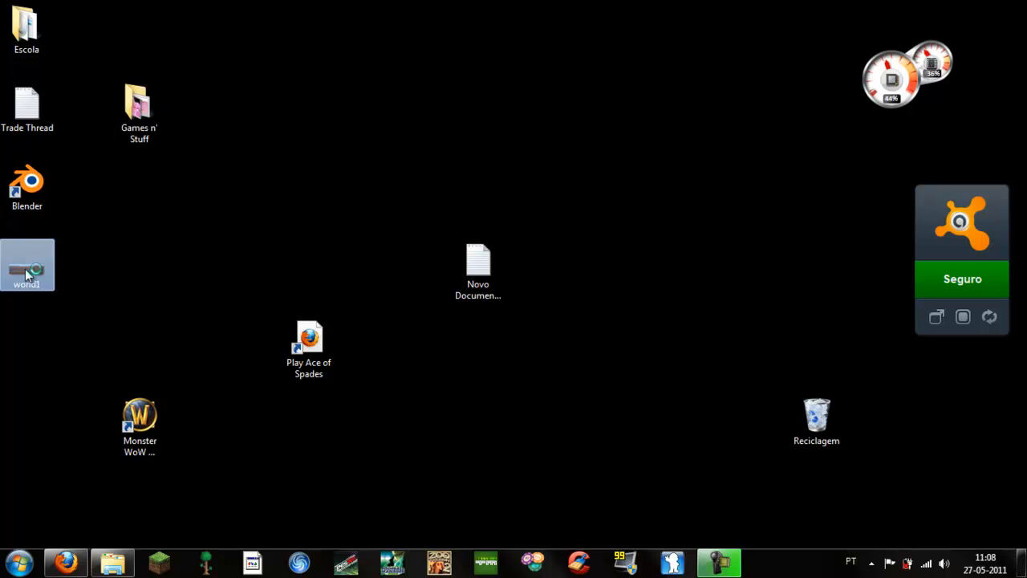
double_click(27, 265)
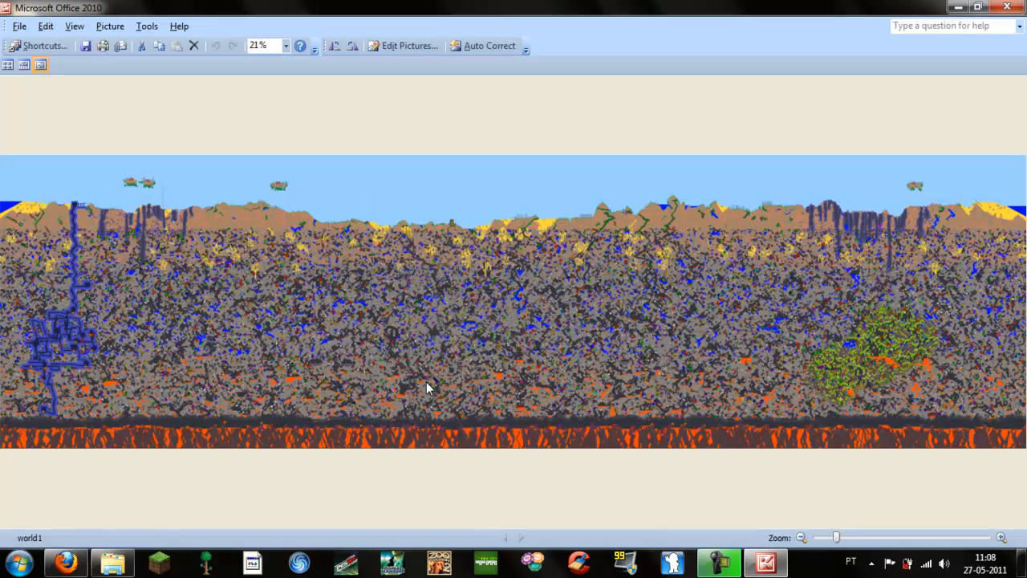
mouse_move(693, 478)
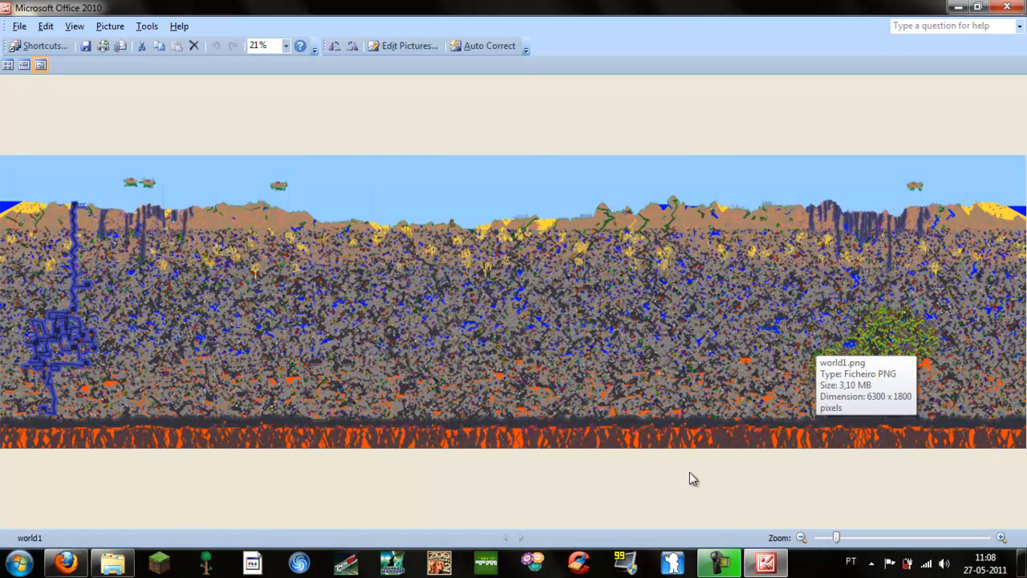
mouse_move(810, 427)
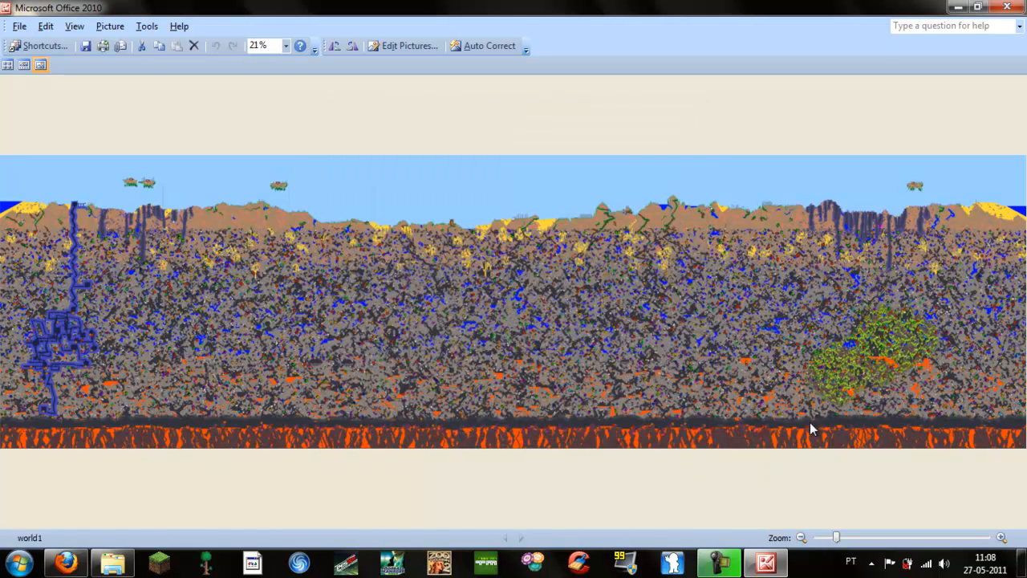
mouse_move(942, 367)
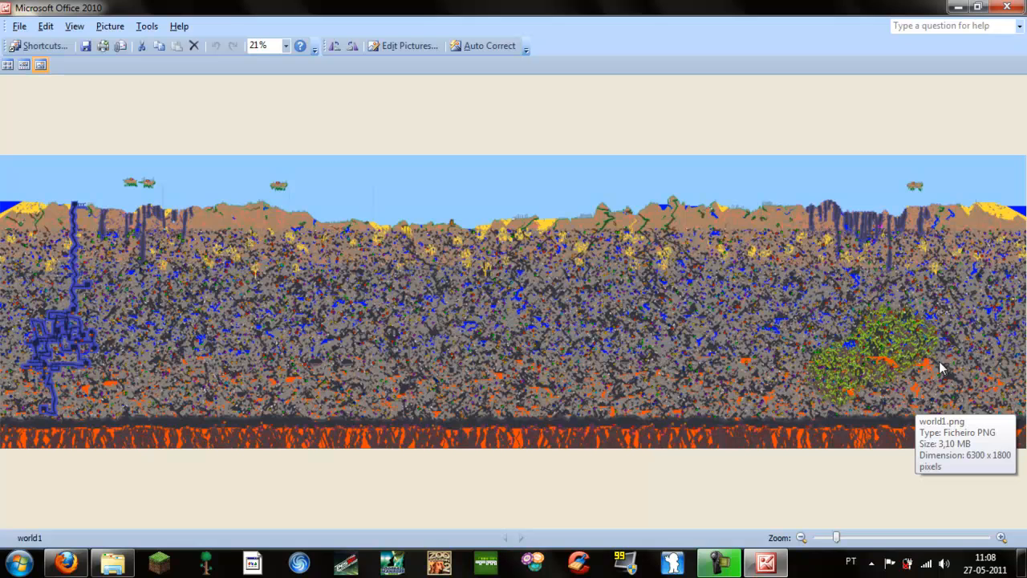
mouse_move(68, 217)
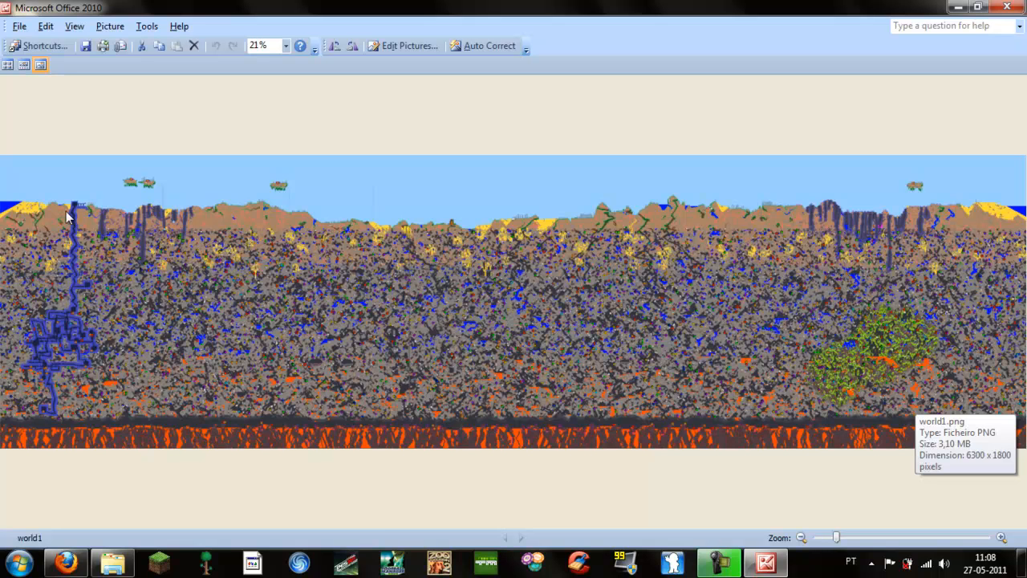
mouse_move(604, 406)
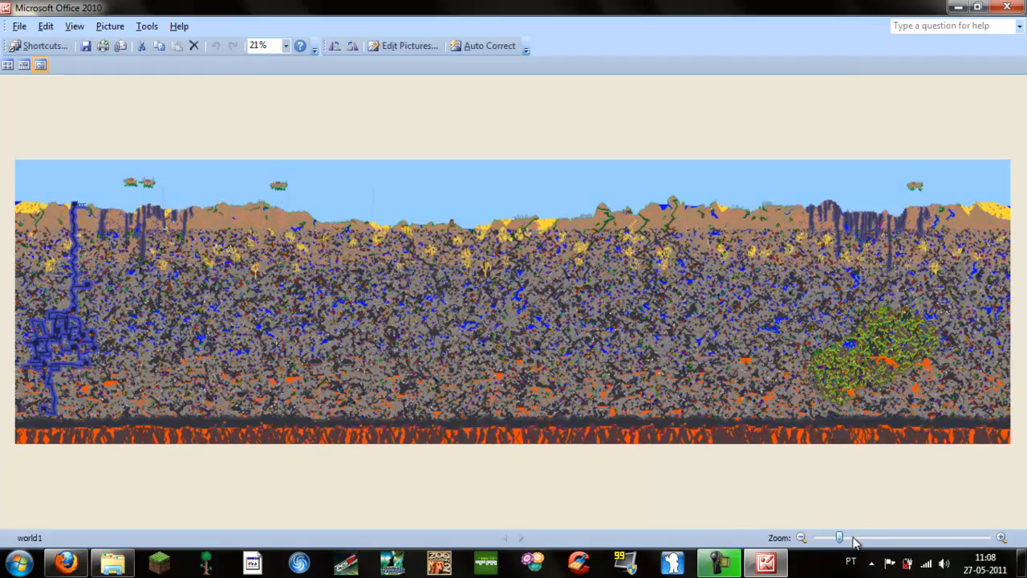
- Zoom the world1 map to about 324% so the lettered symbols become readable
click(1001, 537)
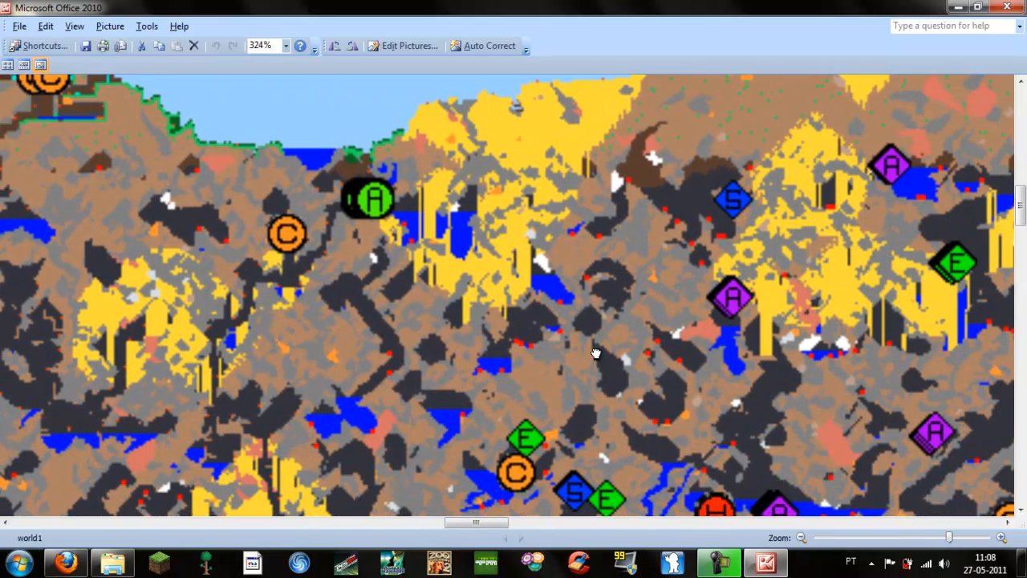
- At about 123% zoom, scroll across the sky islands and down the tall blue dungeon
scroll(down, 3)
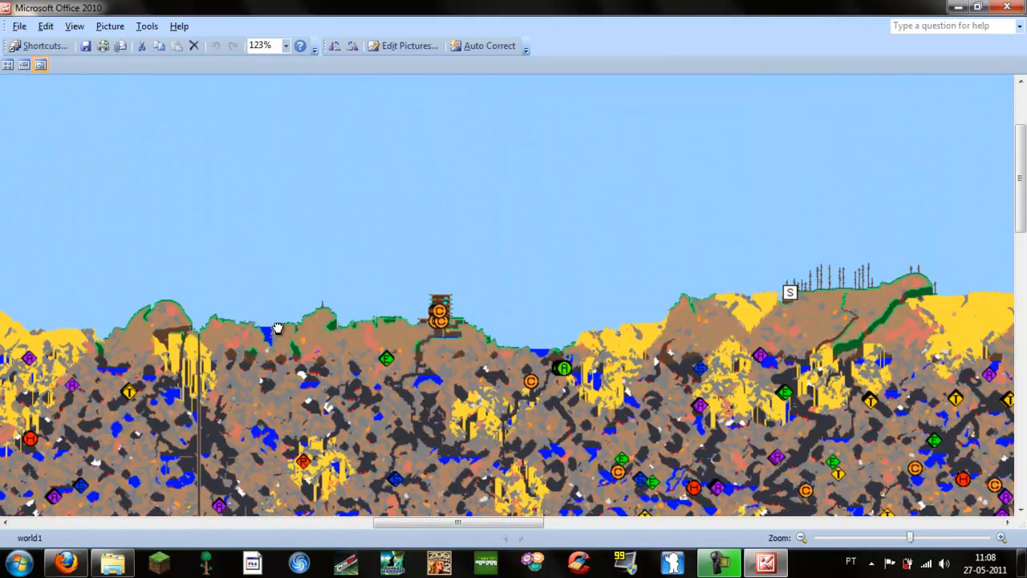
mouse_move(830, 303)
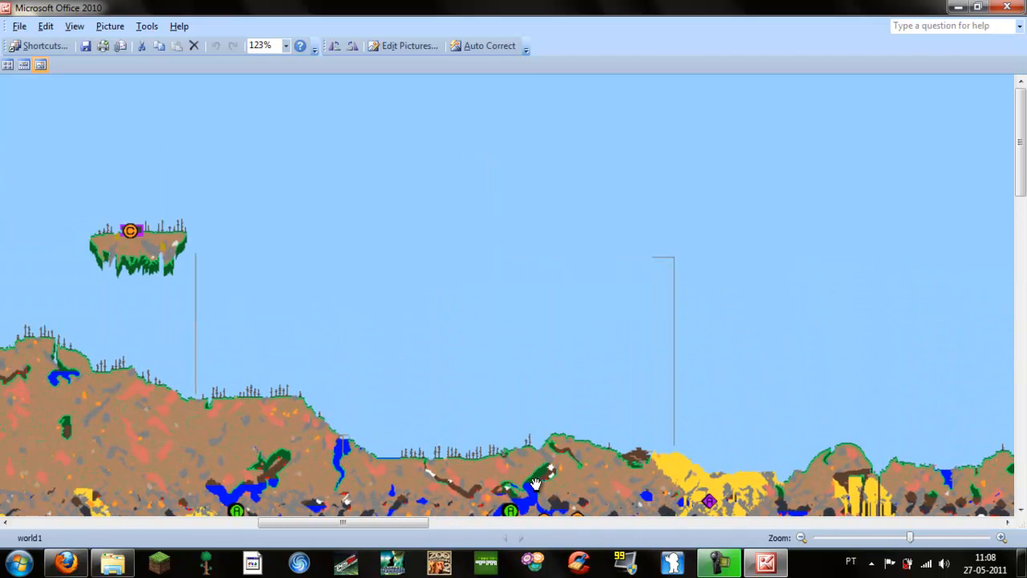
mouse_move(696, 381)
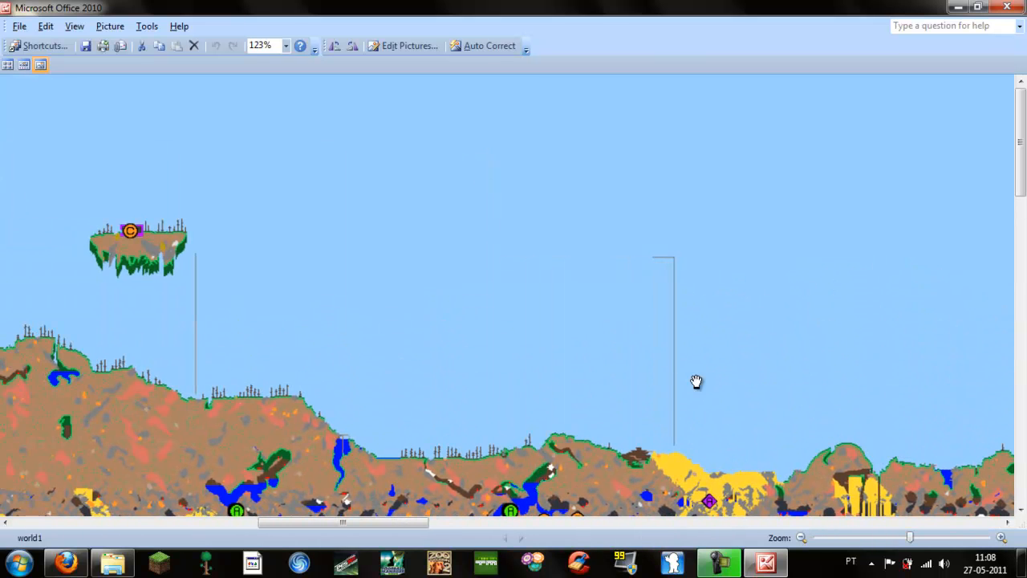
mouse_move(175, 280)
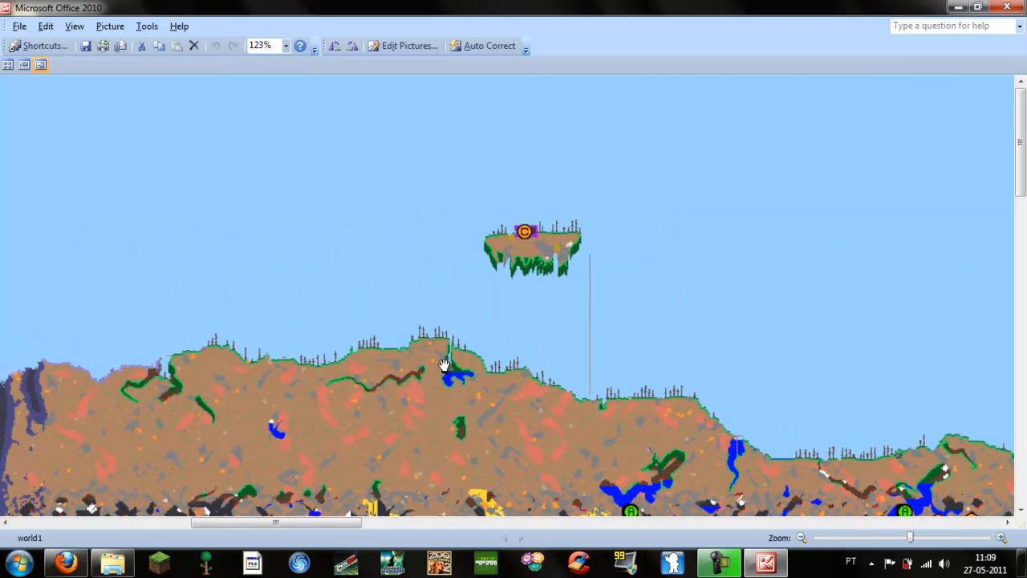
scroll(left, 3)
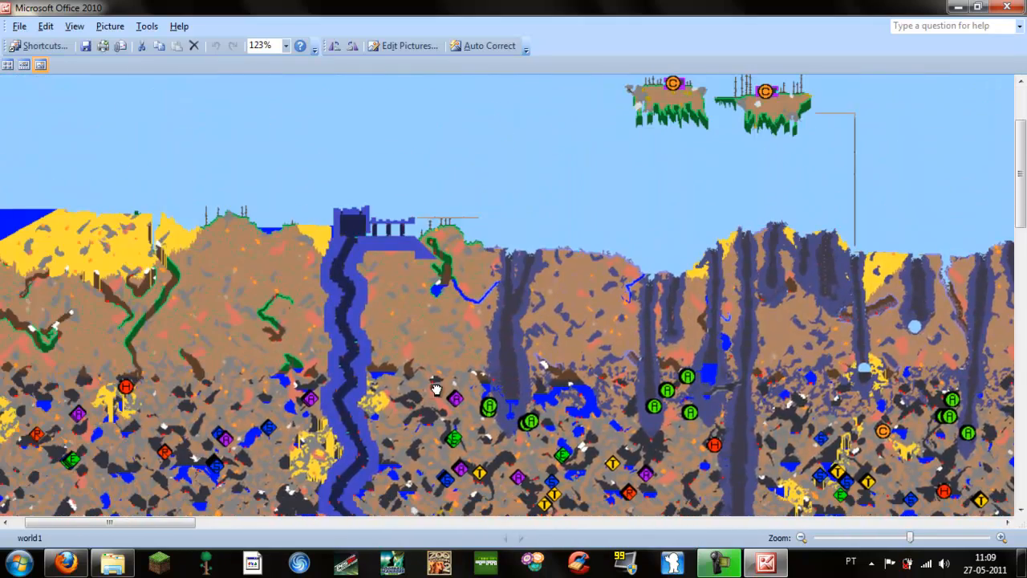
scroll(down, 3)
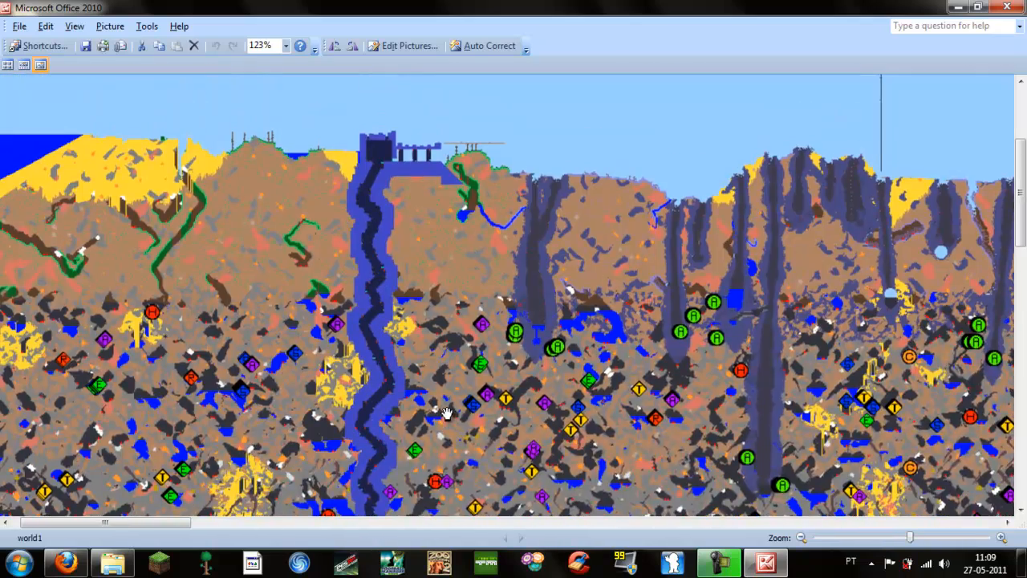
scroll(down, 3)
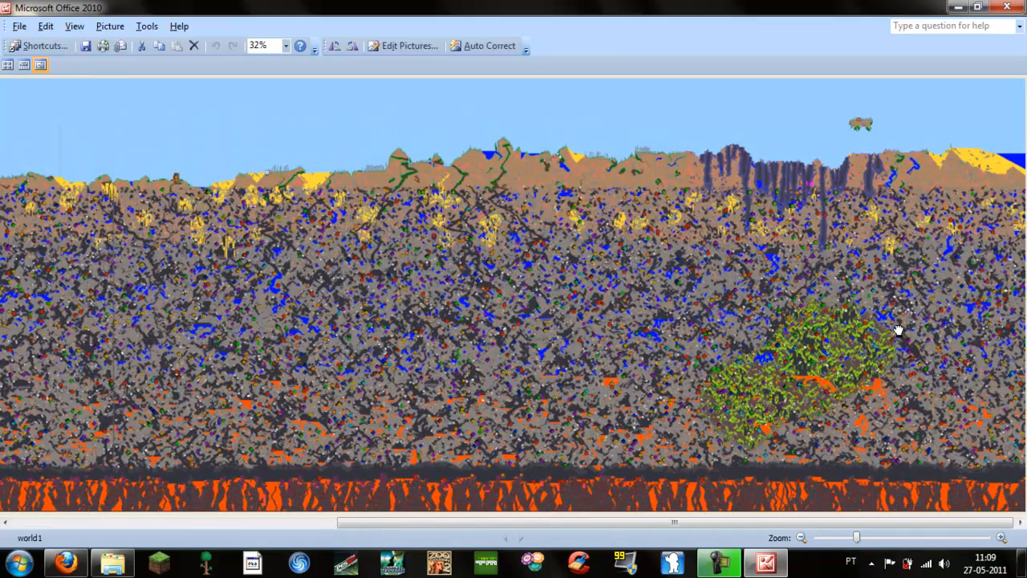
mouse_move(955, 349)
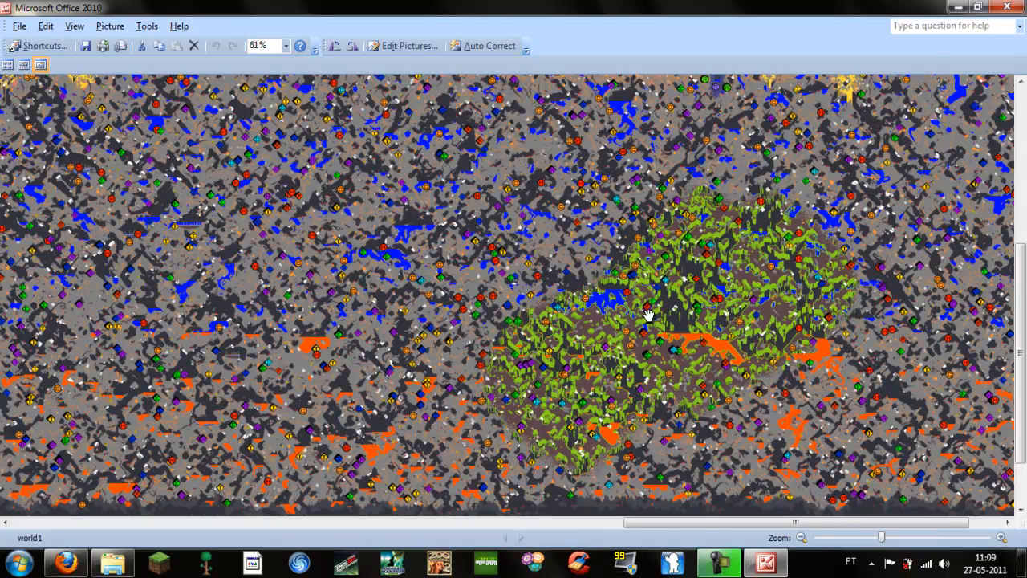
mouse_move(724, 367)
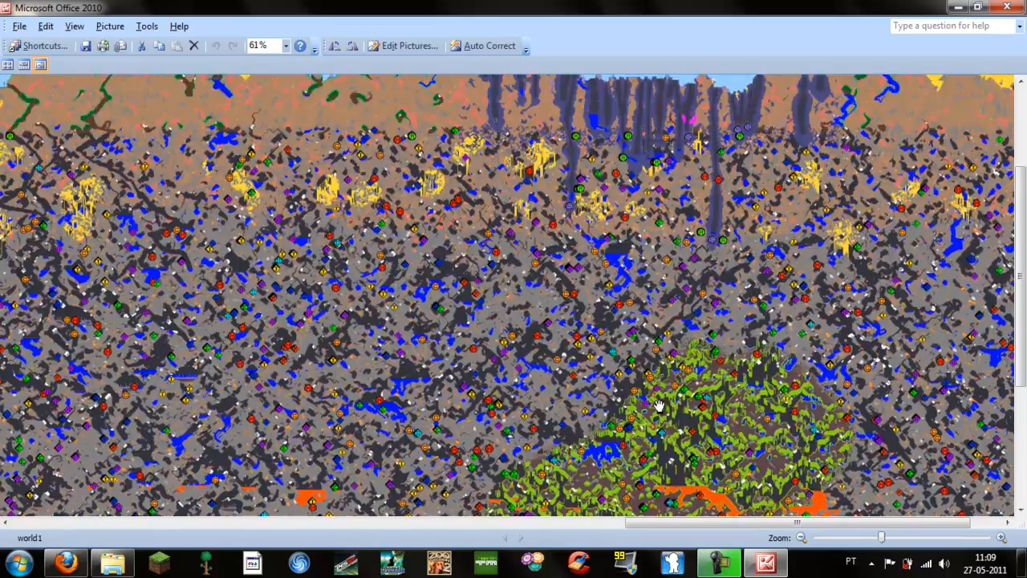
- Scroll down from the jungle patch to the lava layer at 61% zoom
scroll(down, 3)
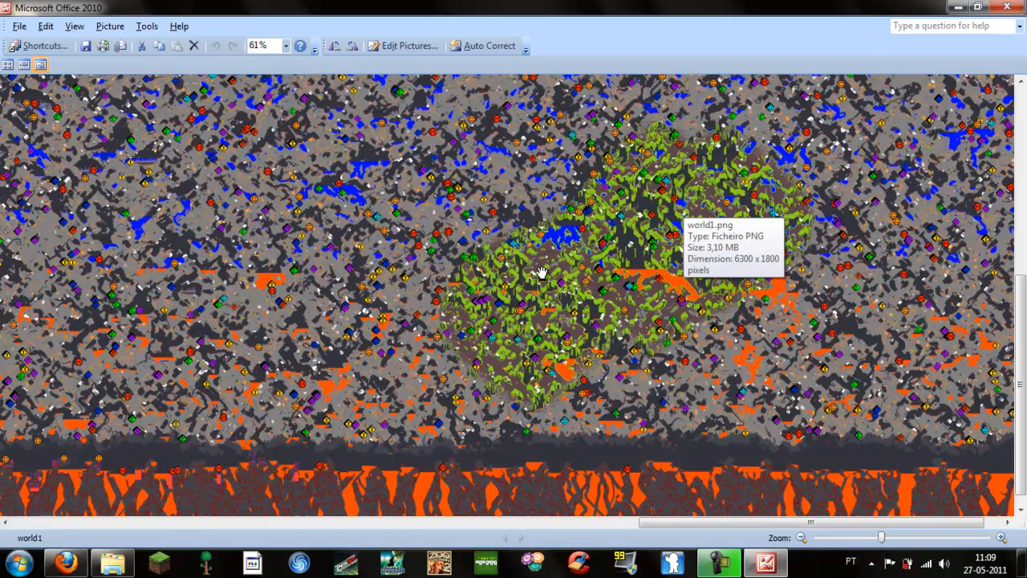